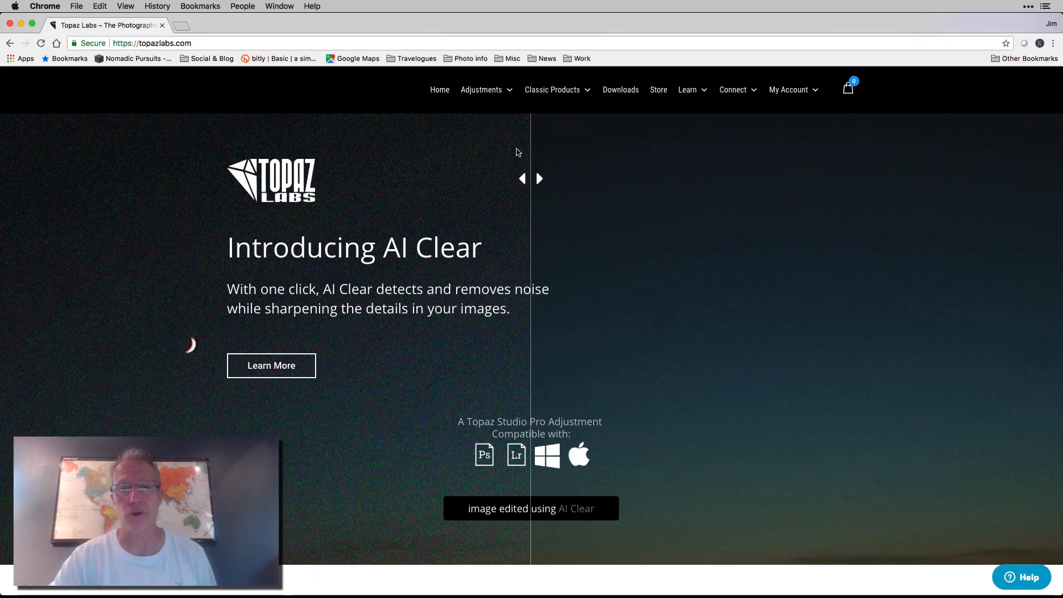
# Expand the Adjustments menu on topazlabs.com listing the free and pro adjustments.
pyautogui.click(481, 90)
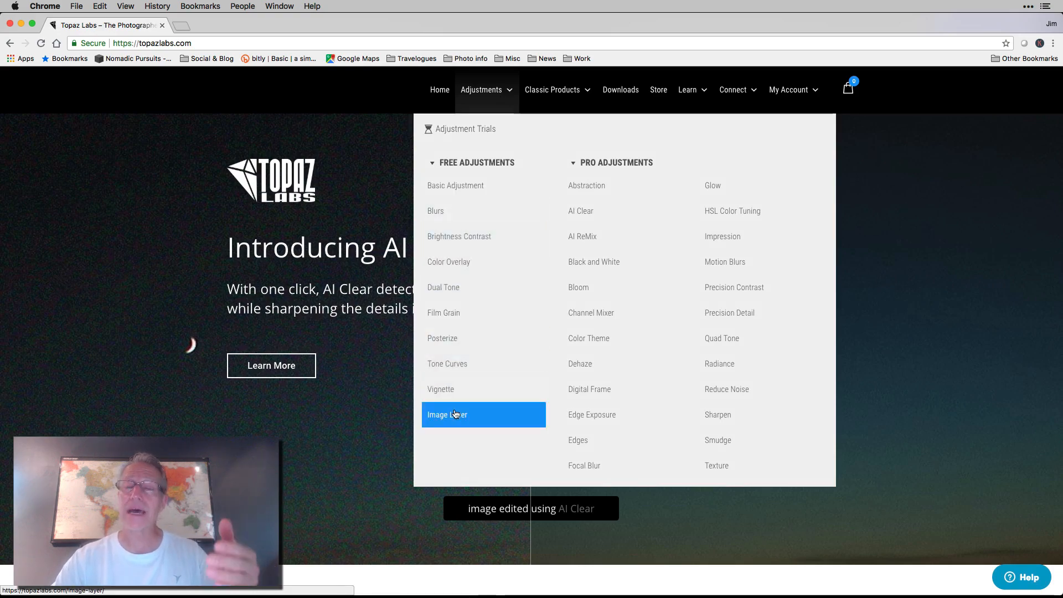
pyautogui.moveTo(599, 185)
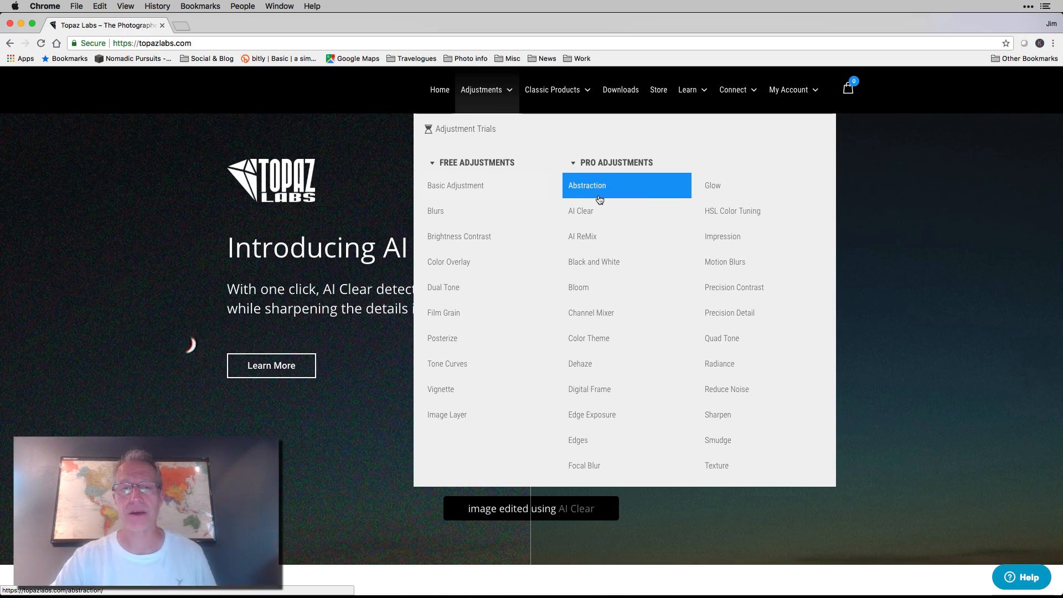
pyautogui.moveTo(455, 185)
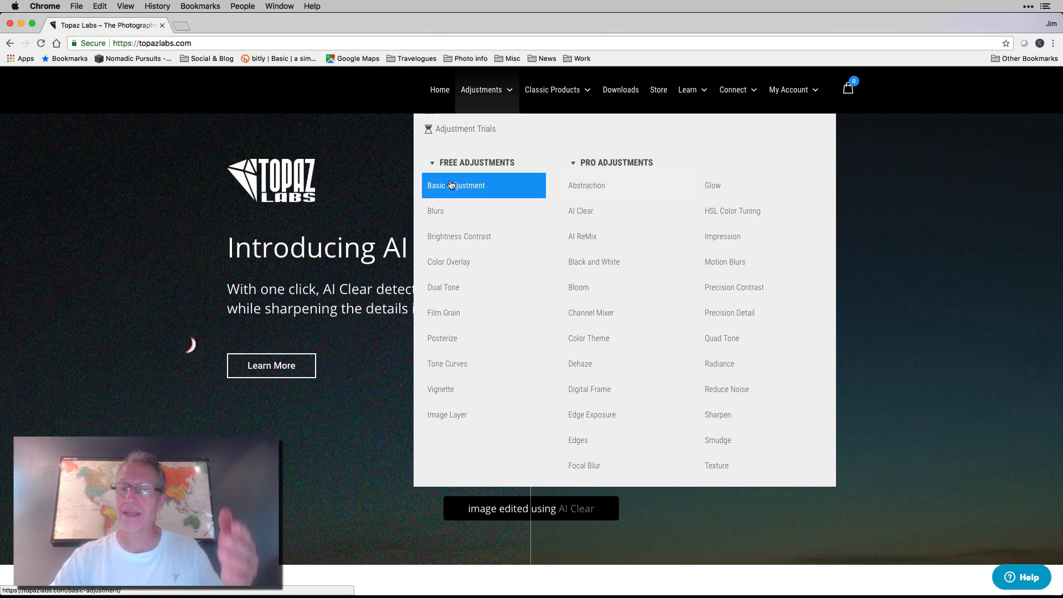
pyautogui.moveTo(456, 272)
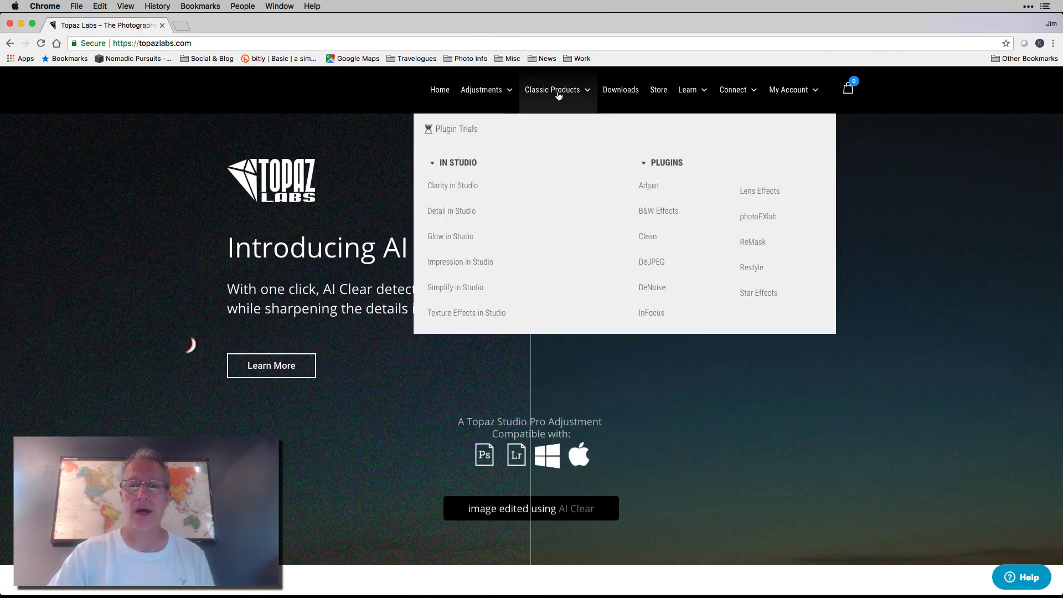
pyautogui.moveTo(648, 186)
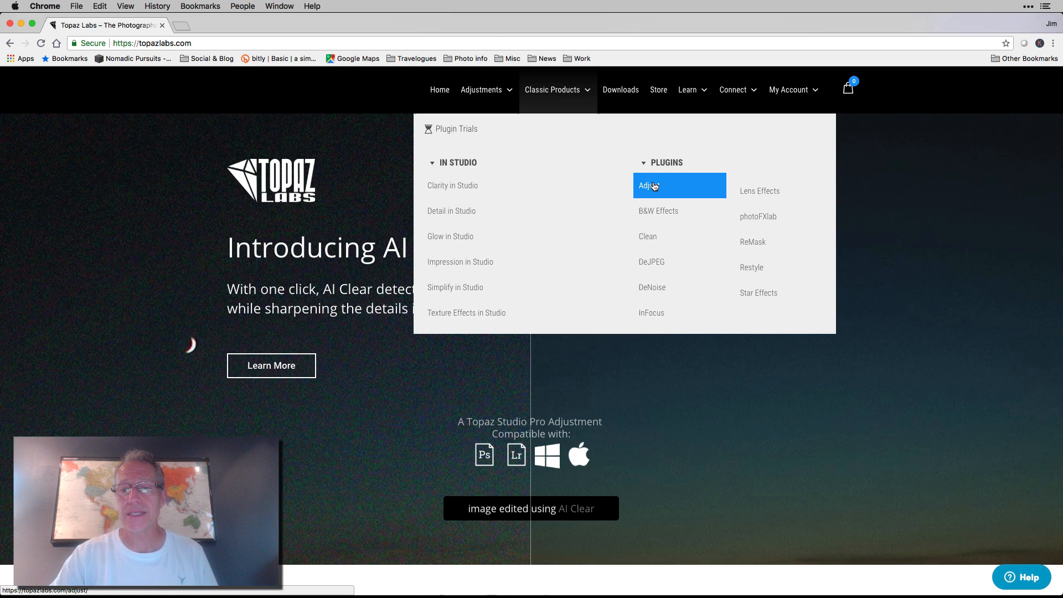
pyautogui.moveTo(657, 210)
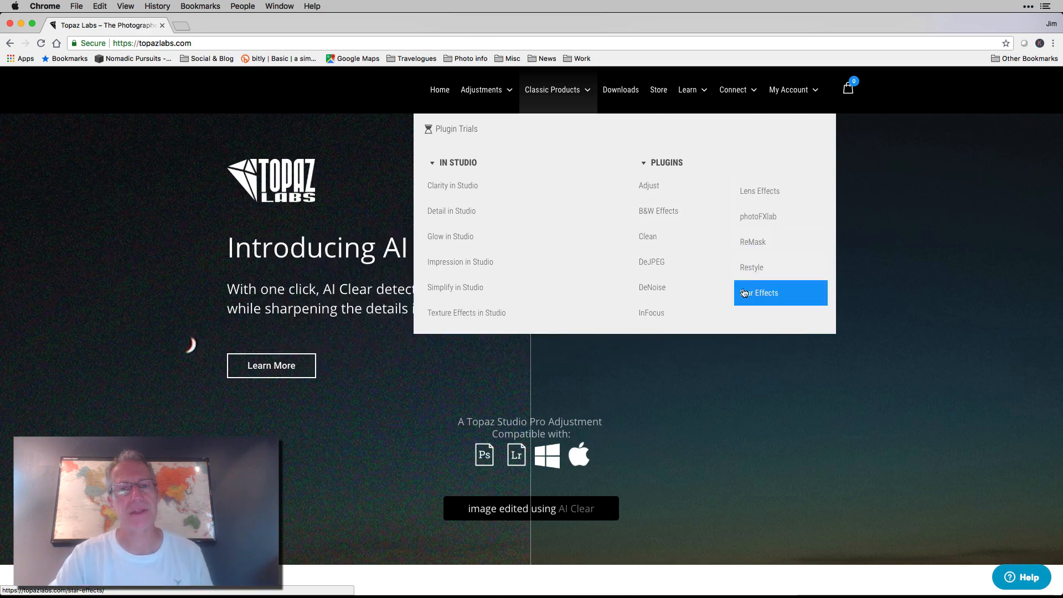
pyautogui.moveTo(461, 192)
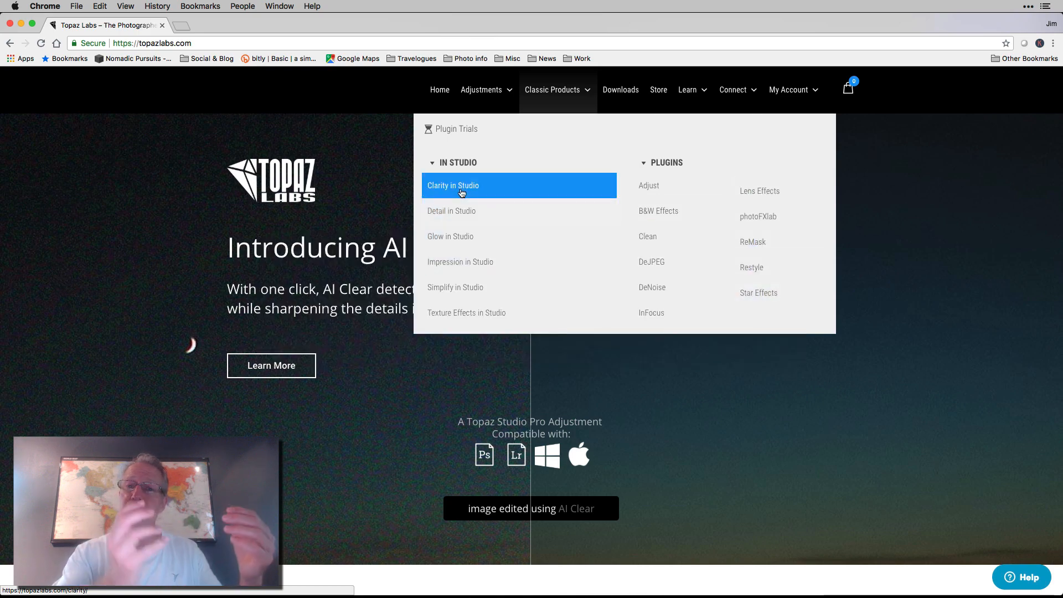
pyautogui.moveTo(450, 211)
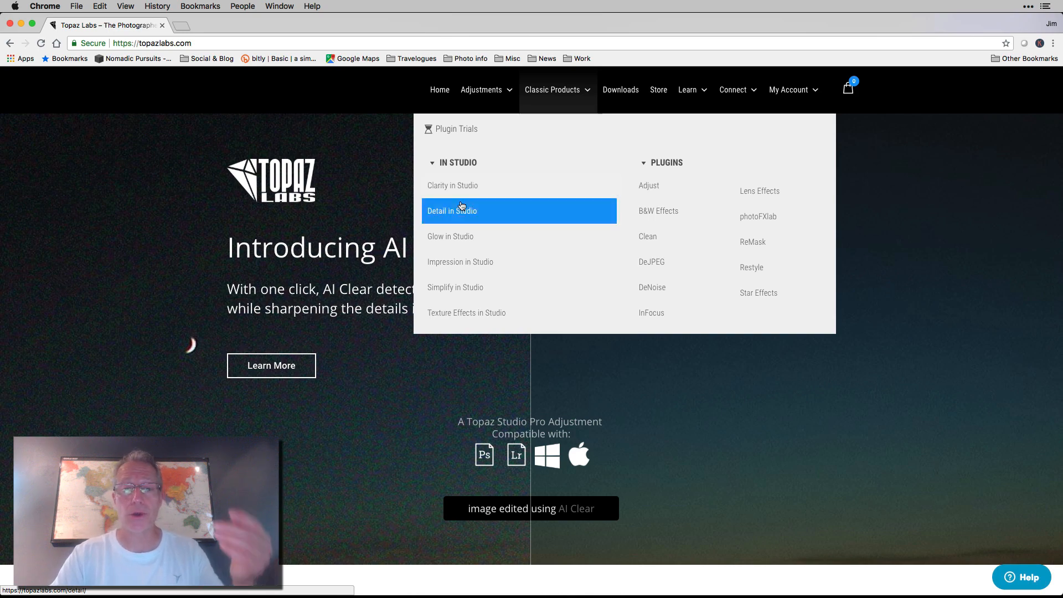
pyautogui.moveTo(459, 261)
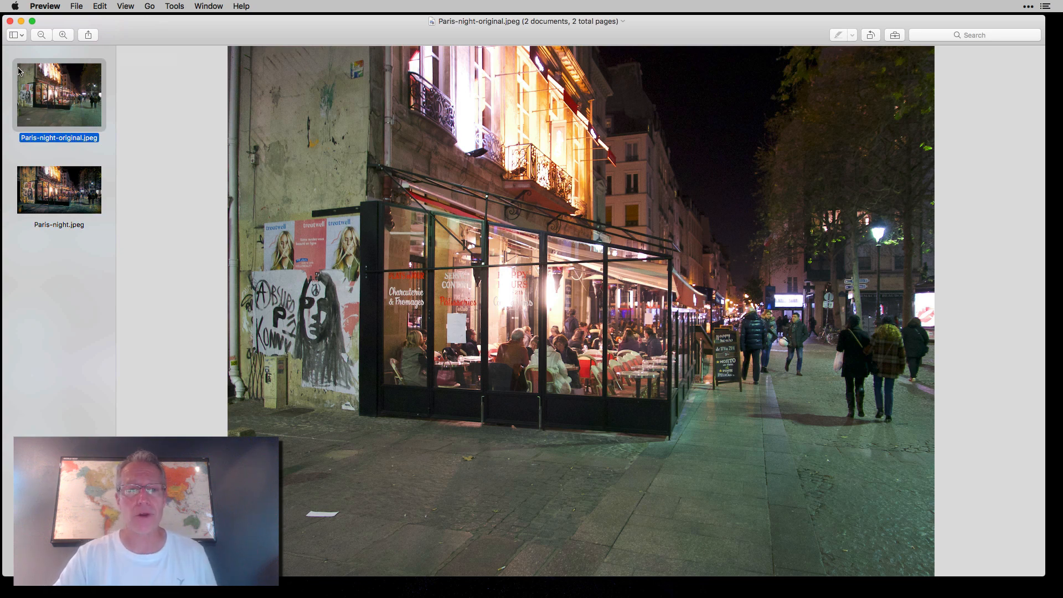
# Display Paris-night-original.jpeg in Preview to compare with the finished version.
pyautogui.click(59, 189)
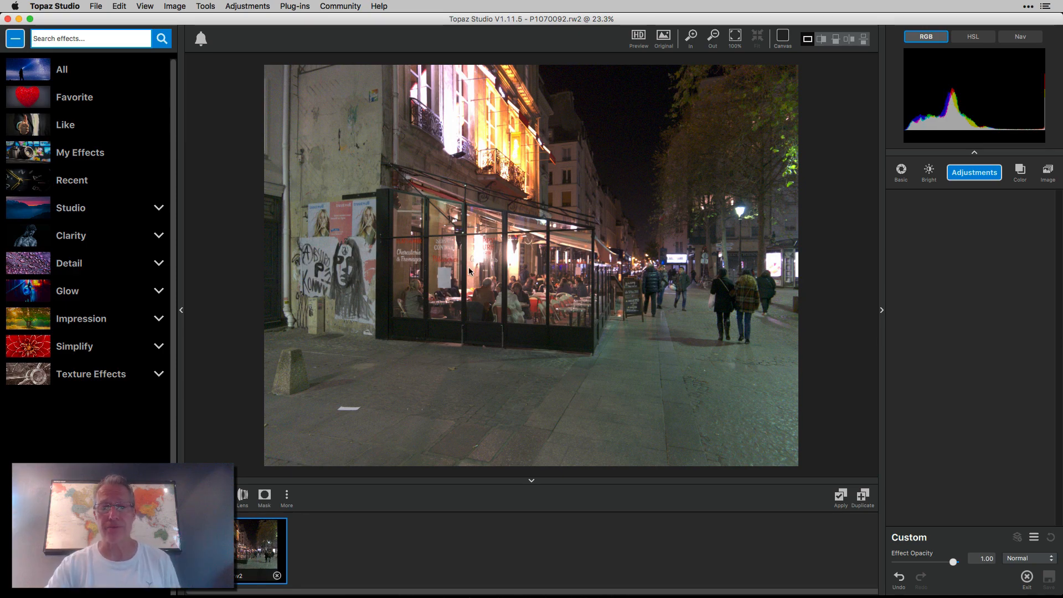
pyautogui.moveTo(60, 90)
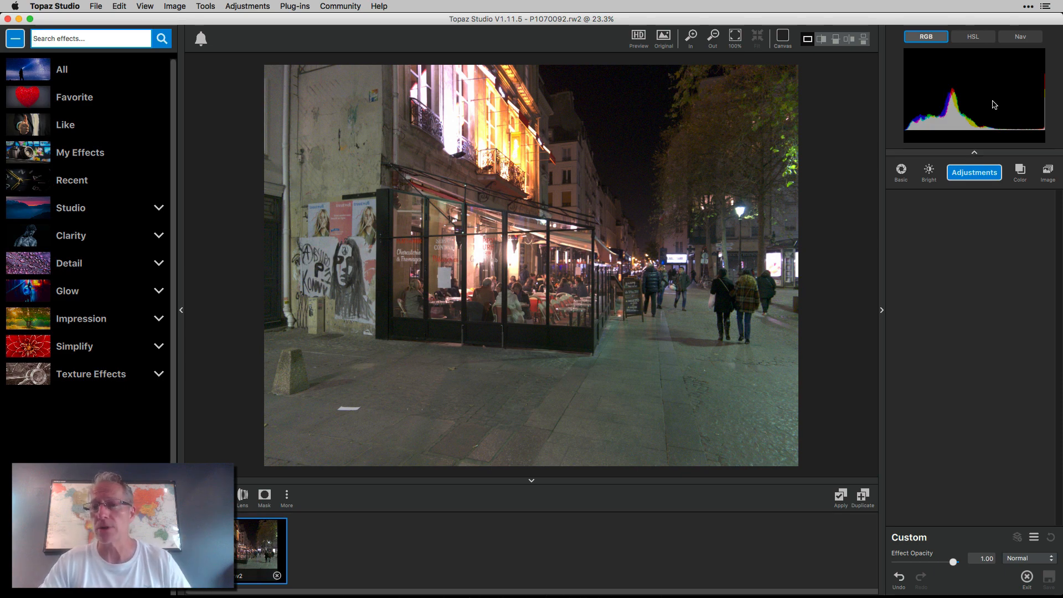
pyautogui.moveTo(974, 156)
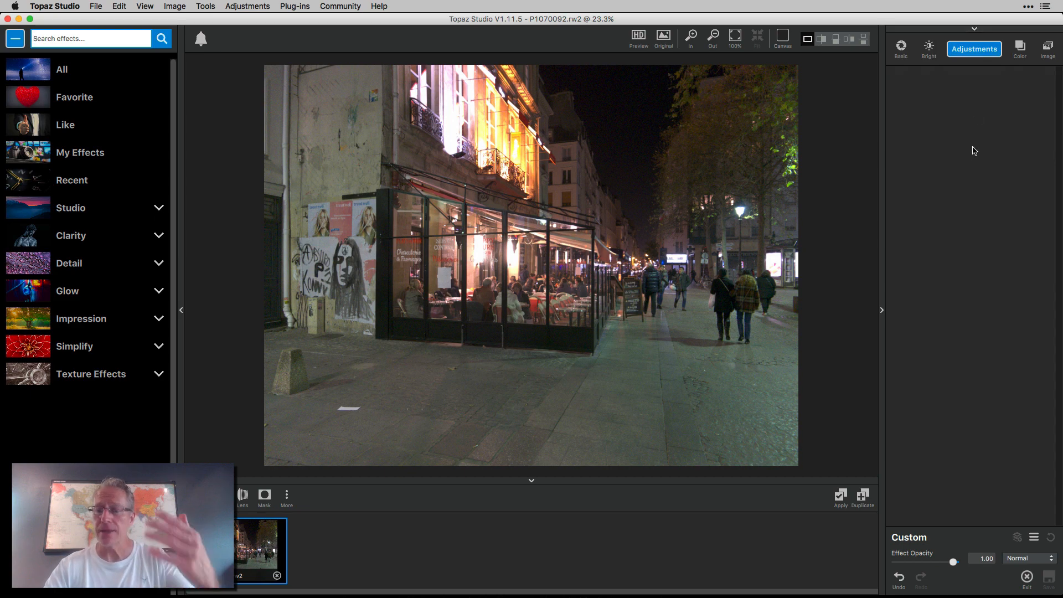
pyautogui.click(972, 49)
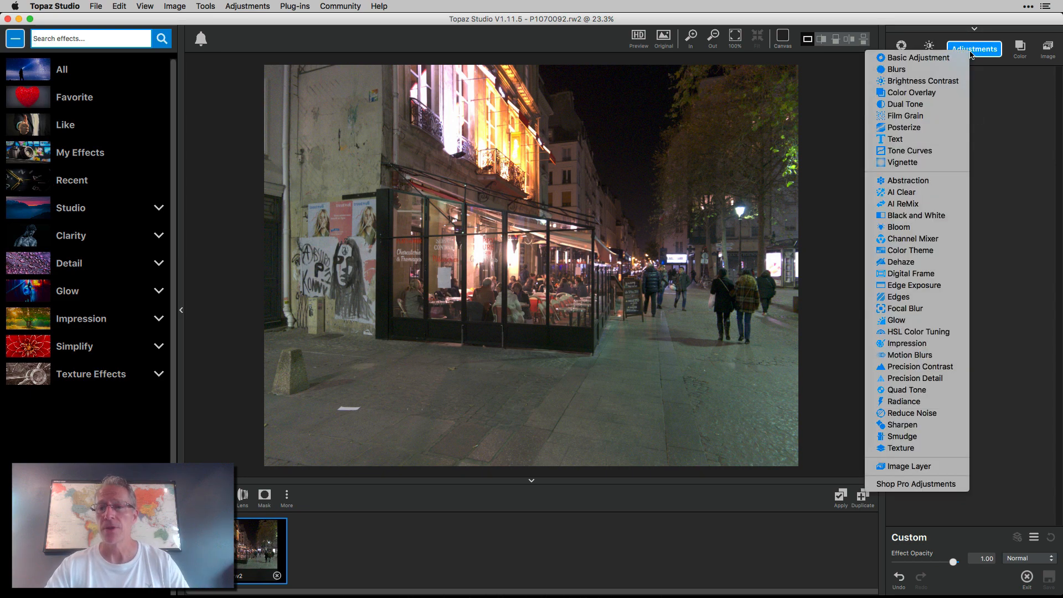
pyautogui.moveTo(900, 162)
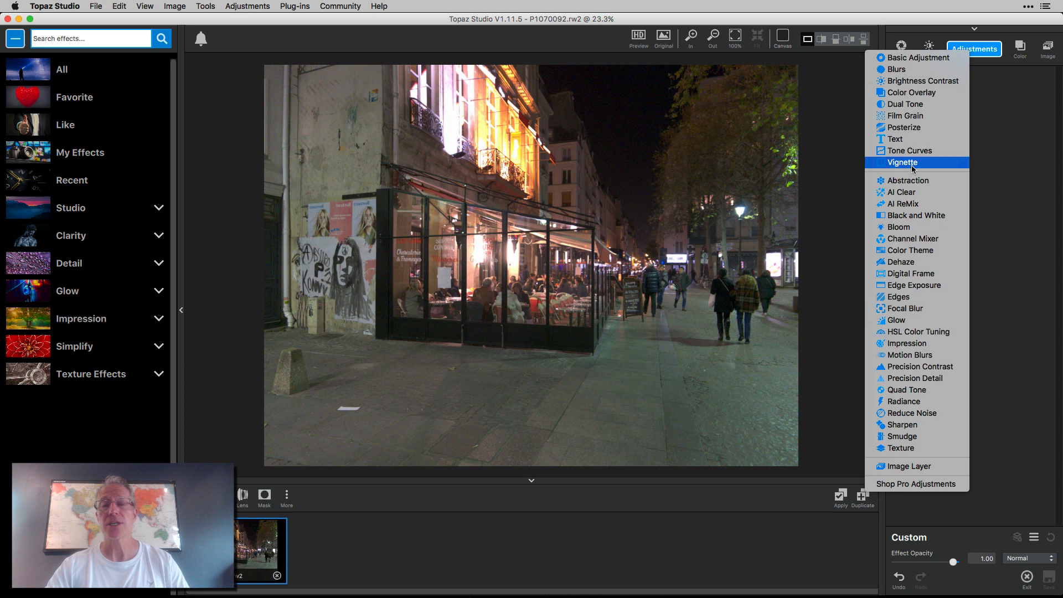
pyautogui.moveTo(901, 448)
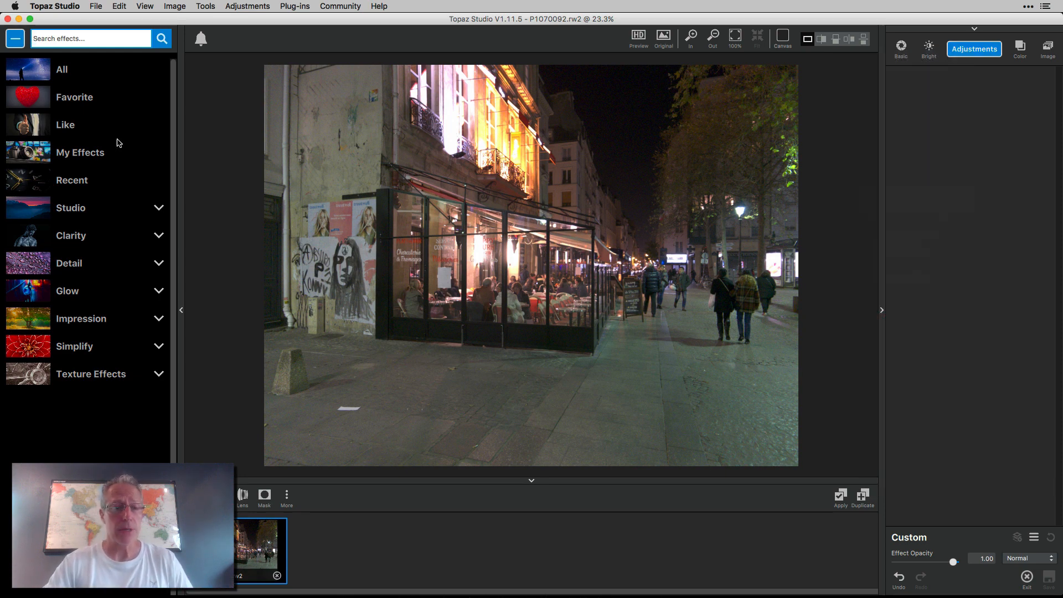
pyautogui.moveTo(70, 248)
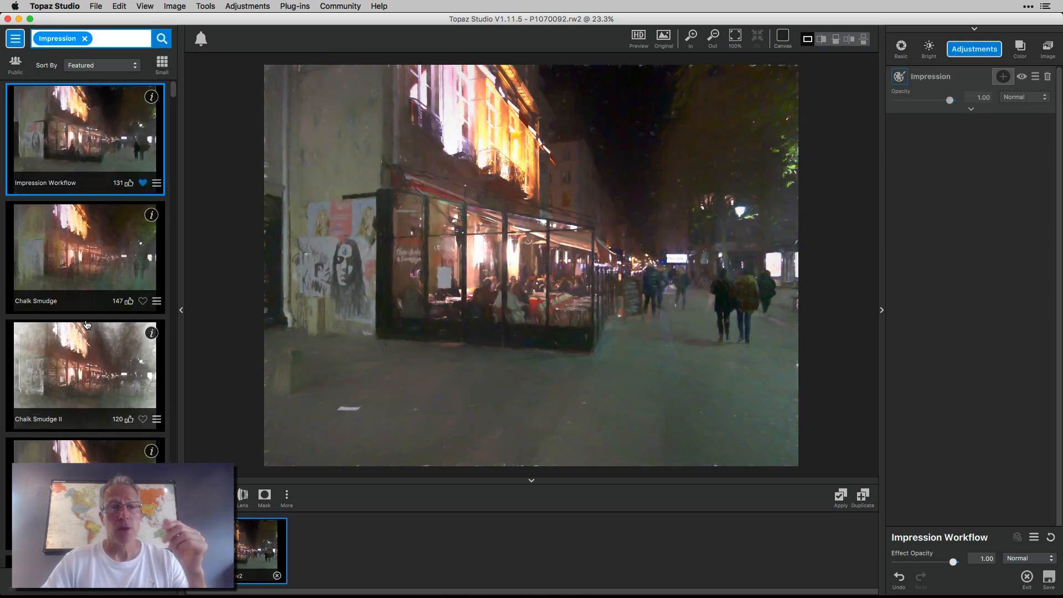
# Apply the Van Gogh I preset from the Impression effects list to the photo.
pyautogui.scroll(-3)
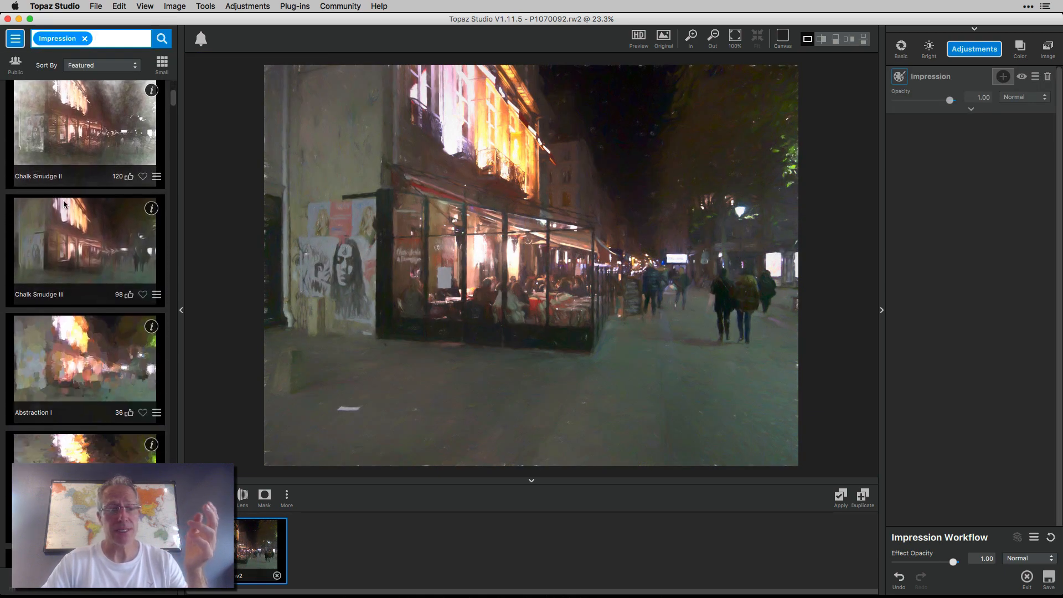
pyautogui.scroll(-3)
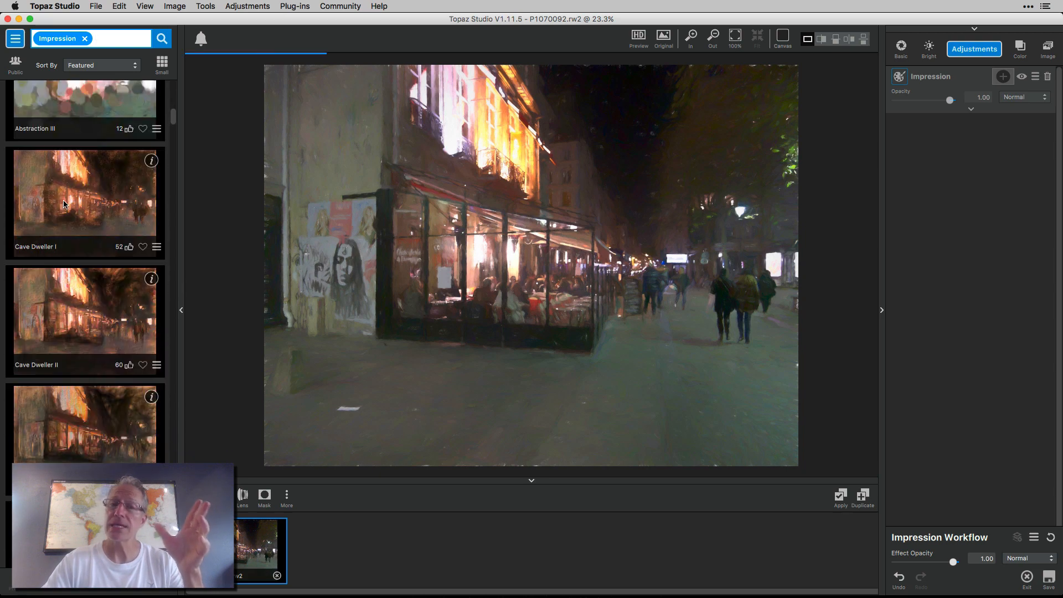
pyautogui.scroll(-3)
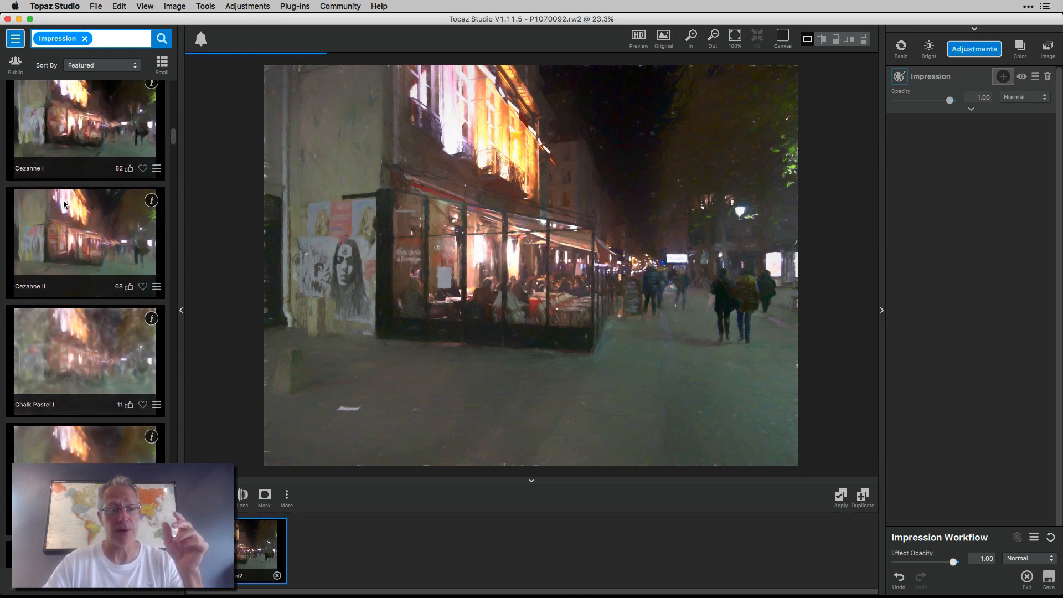
pyautogui.scroll(-3)
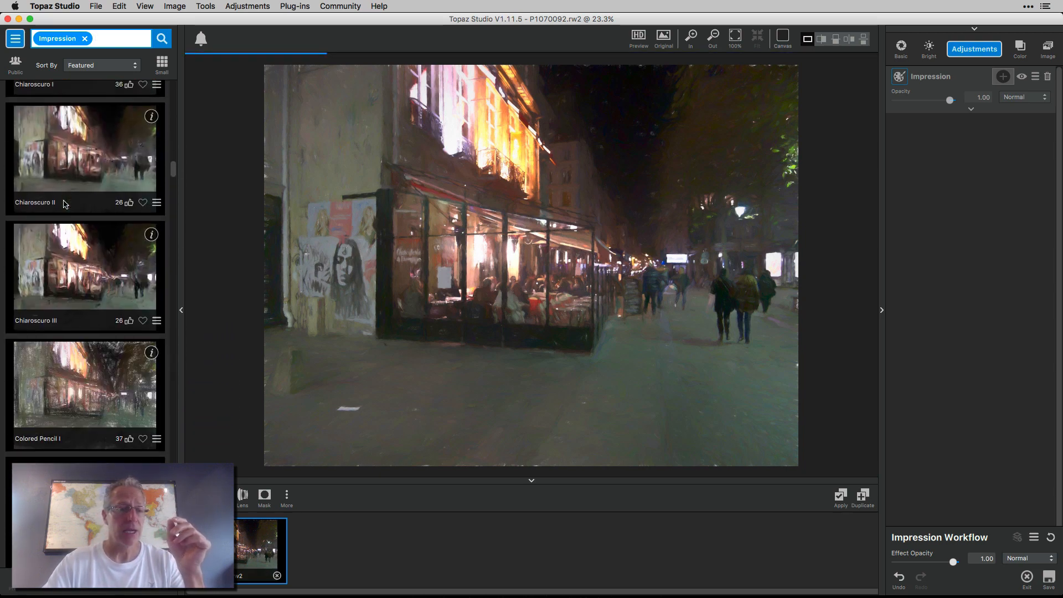
pyautogui.scroll(-3)
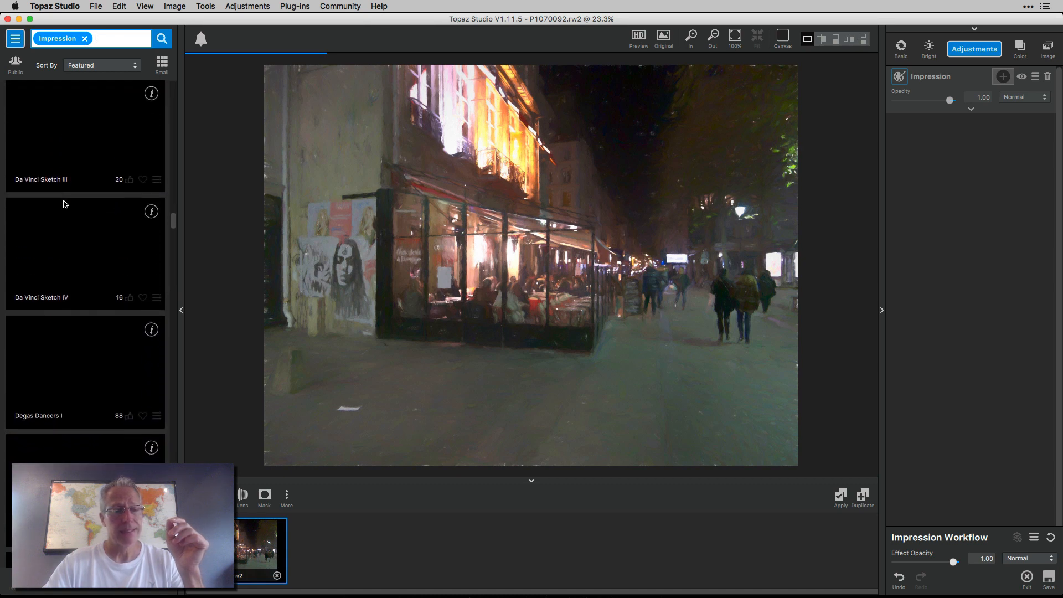
pyautogui.scroll(-3)
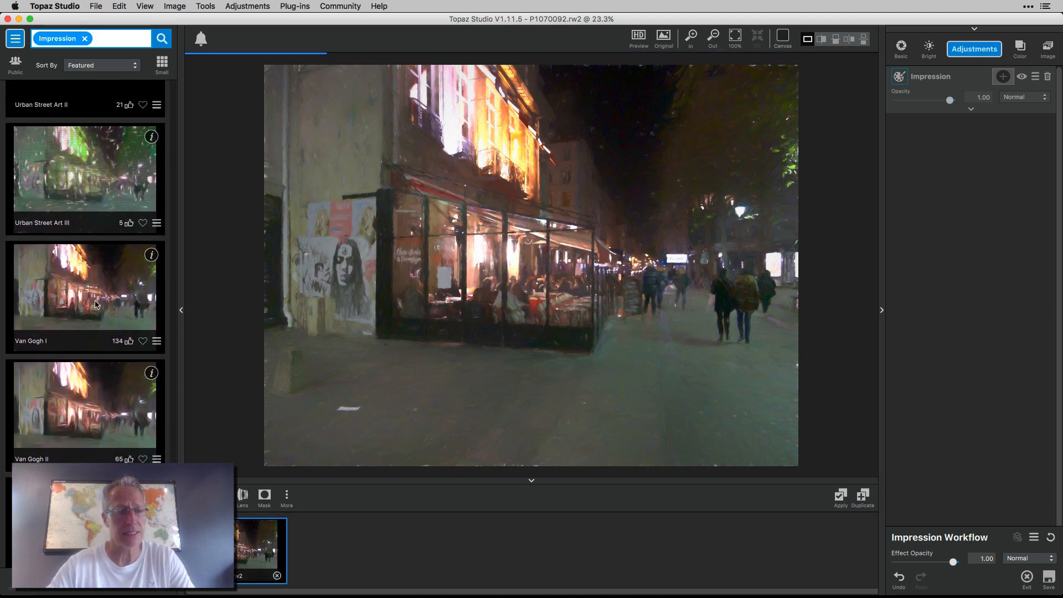
pyautogui.click(86, 295)
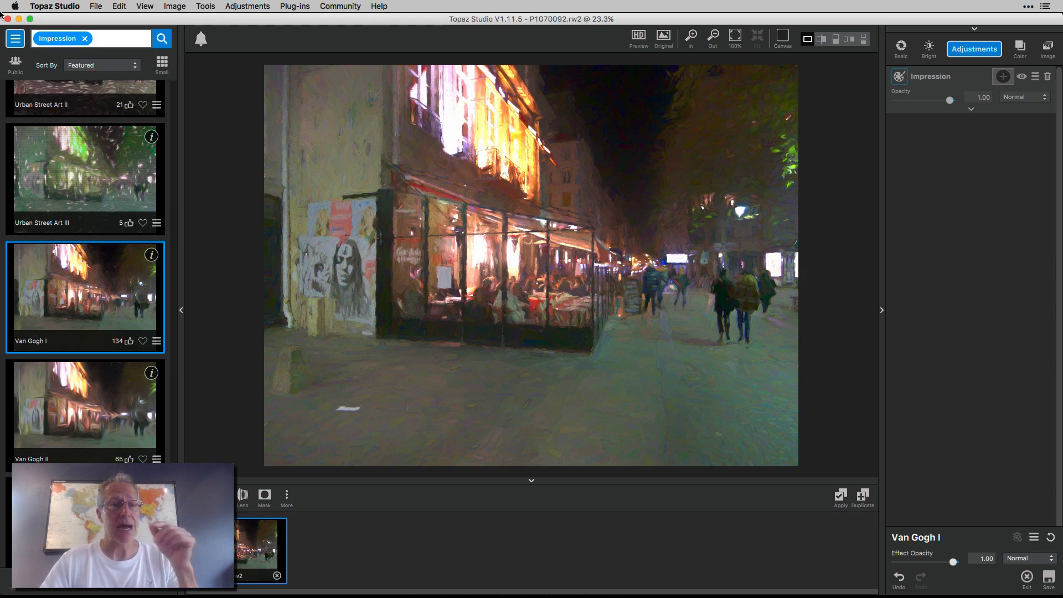
# Apply the BuzSim preset from the Simplify effects category to the photo.
pyautogui.click(14, 38)
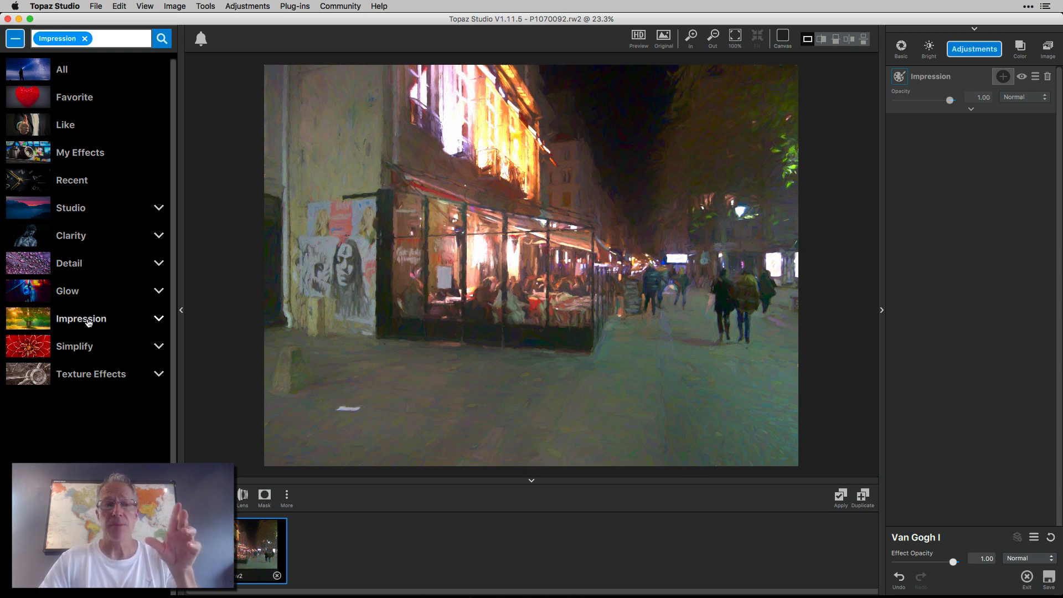
pyautogui.moveTo(55, 170)
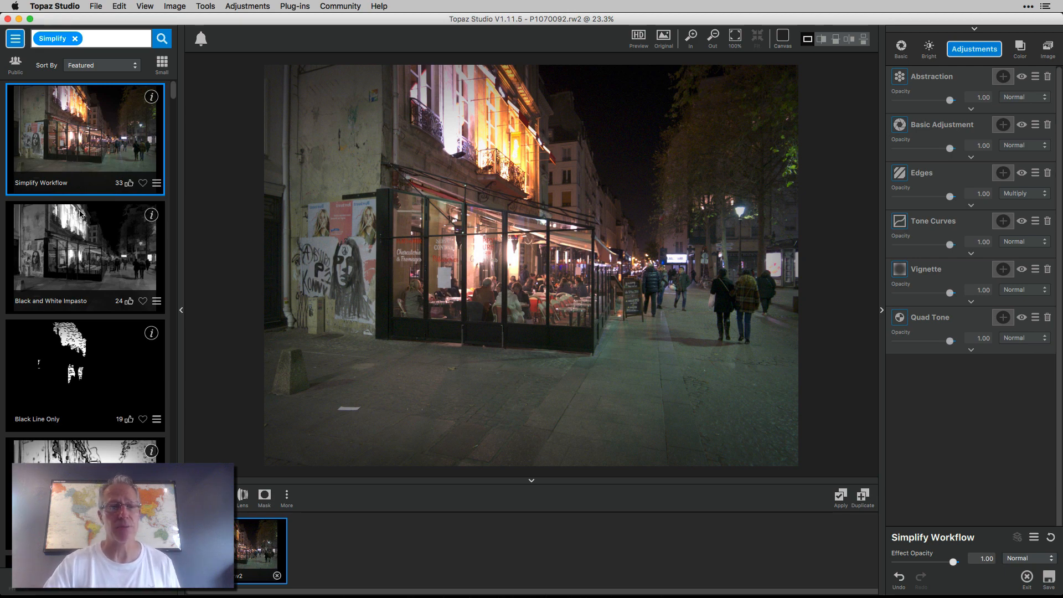
pyautogui.scroll(-3)
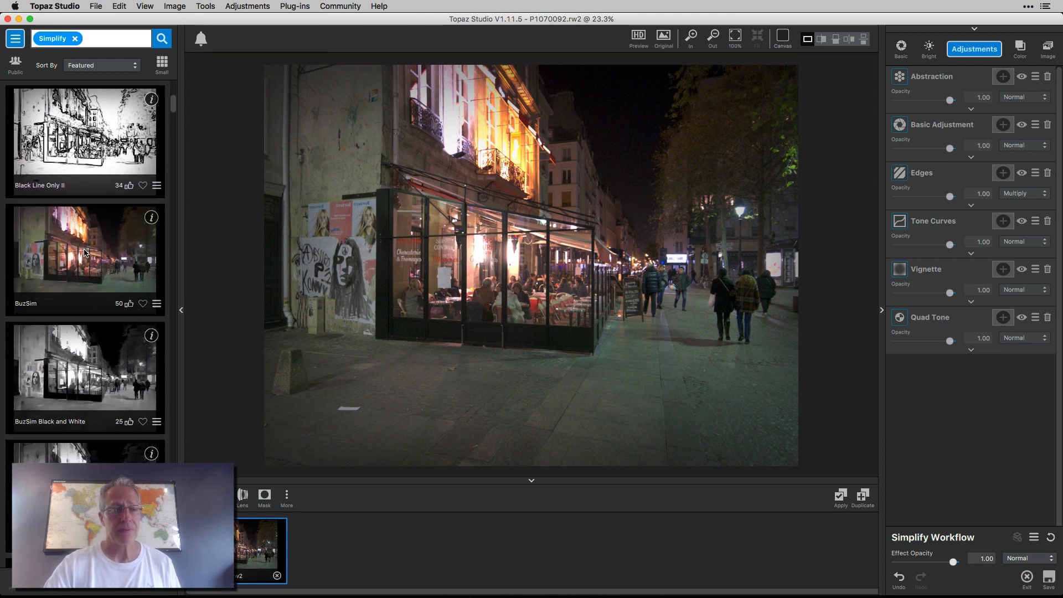
pyautogui.click(86, 259)
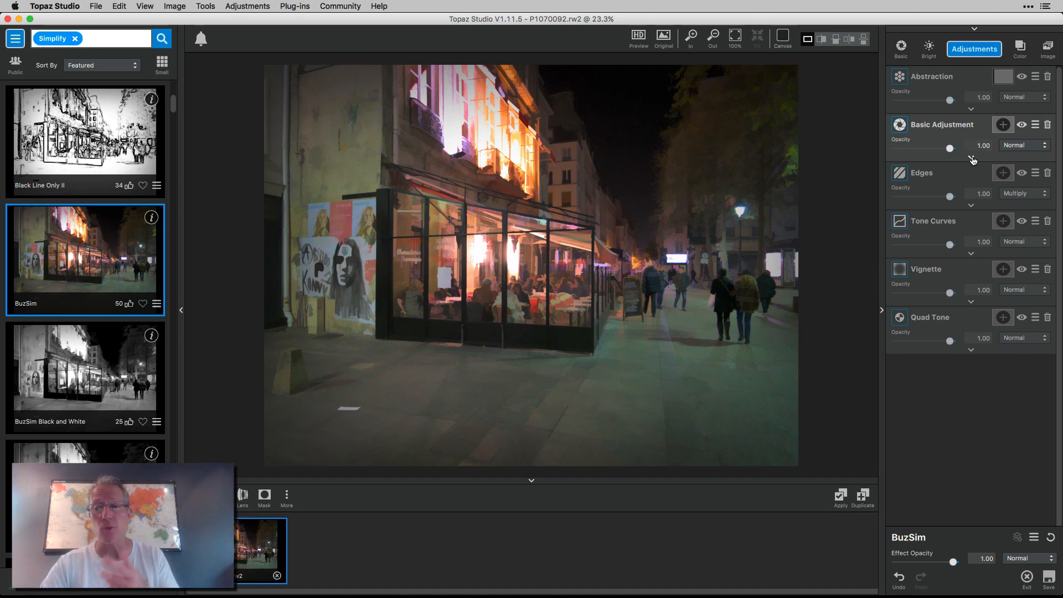
# Inspect BuzSim's stacked Basic Adjustment and Vignette settings.
pyautogui.click(940, 124)
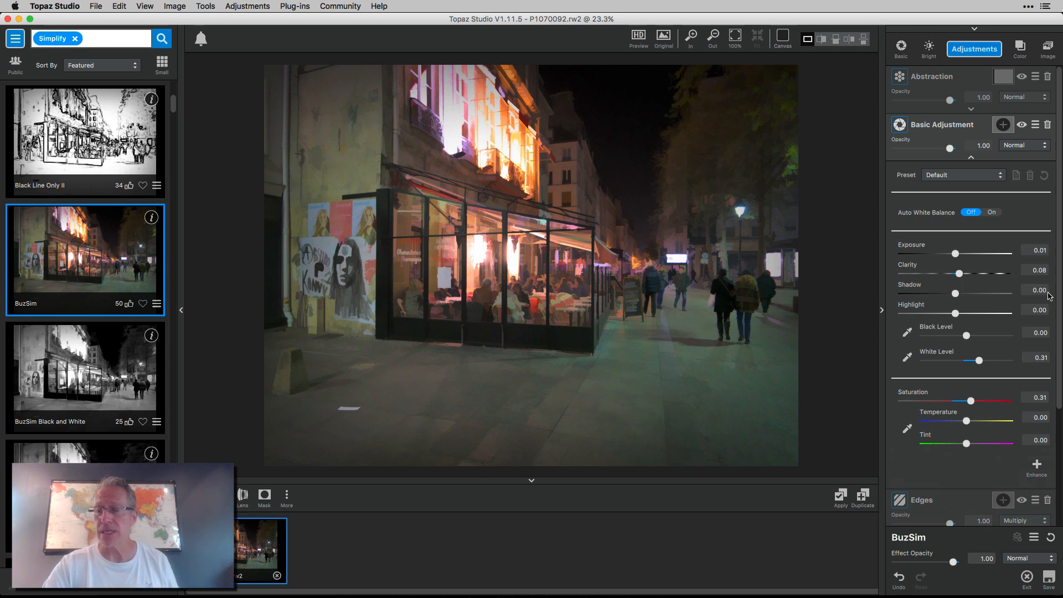
pyautogui.scroll(-3)
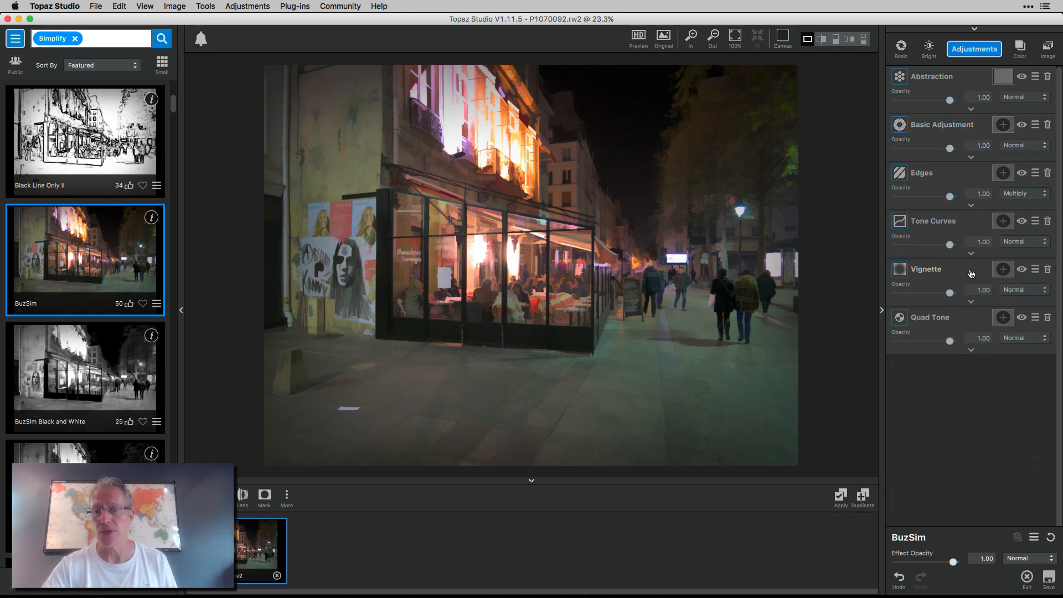
pyautogui.click(923, 268)
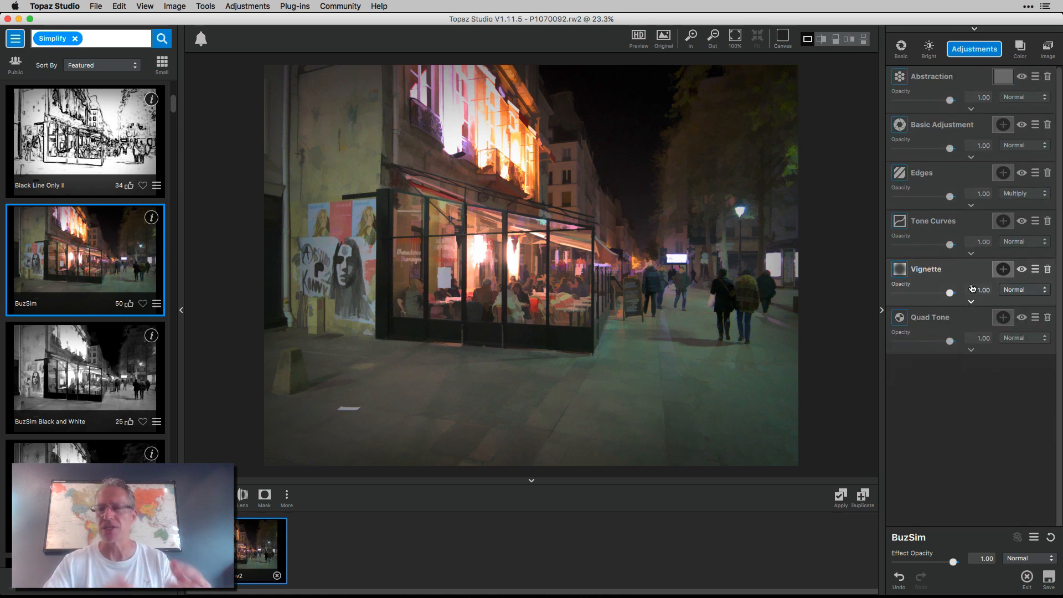
pyautogui.click(928, 317)
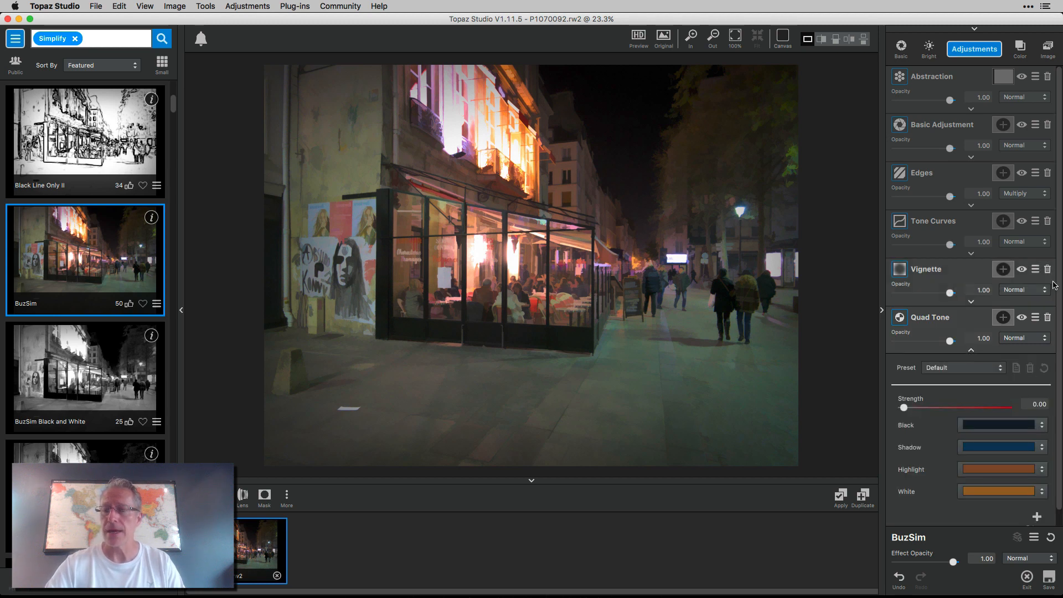
pyautogui.scroll(-3)
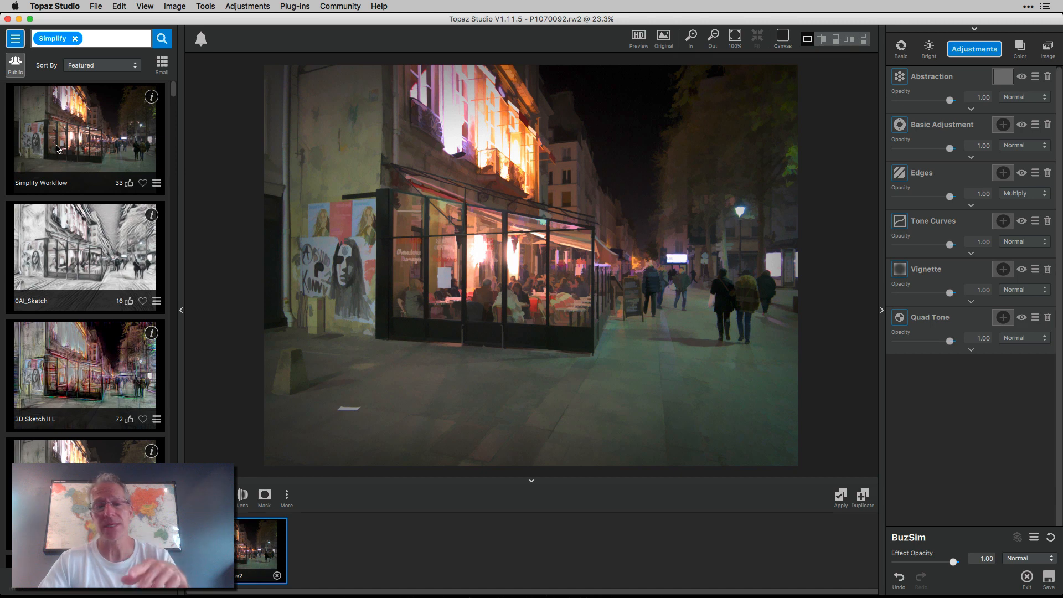
# Try the 0AI_Sketch look, then switch to 3D Sketch II L instead.
pyautogui.scroll(-3)
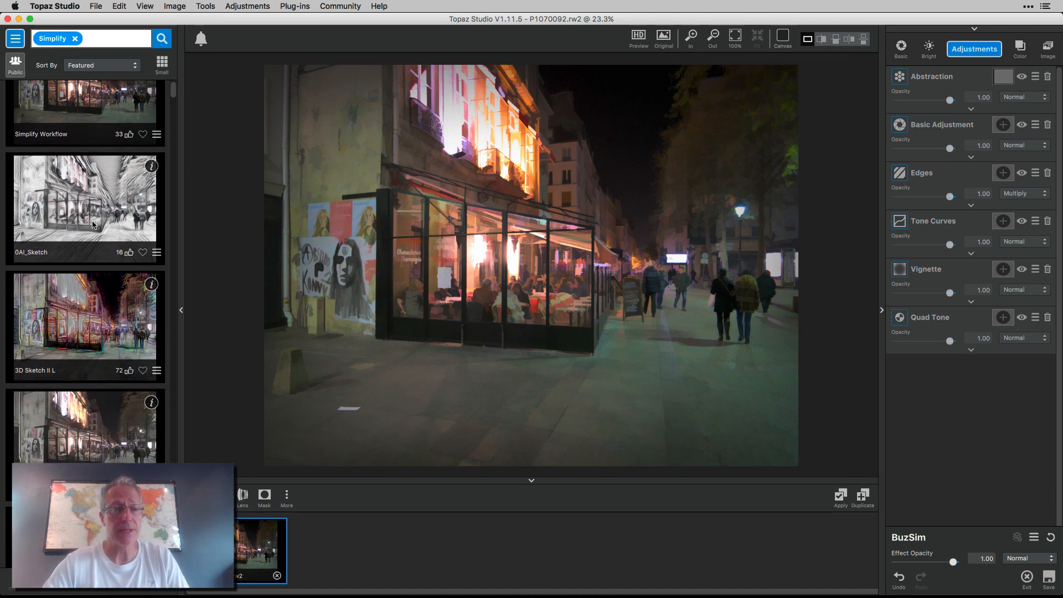
pyautogui.click(84, 197)
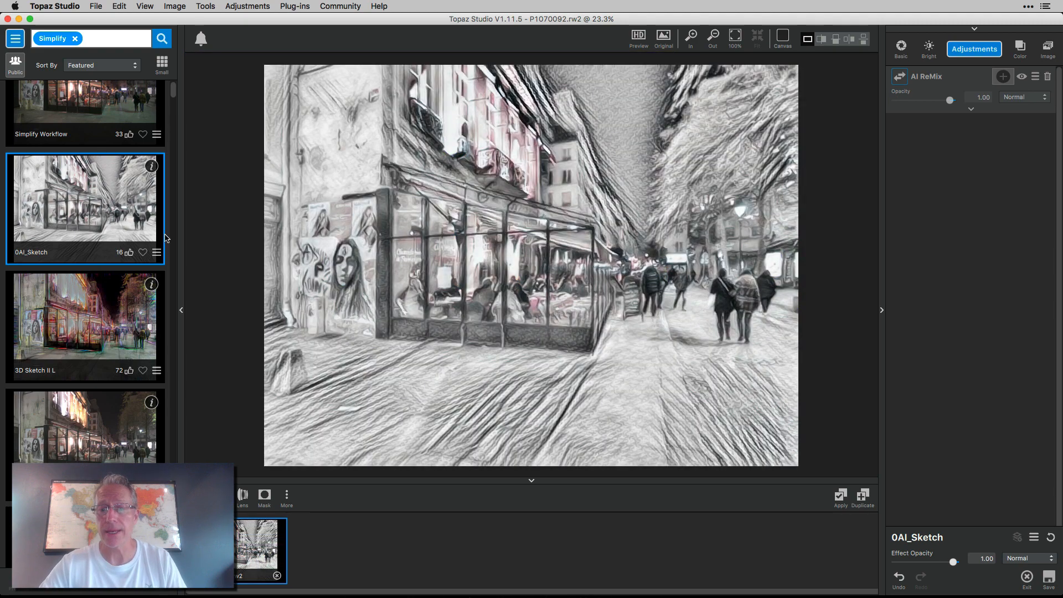
pyautogui.click(84, 326)
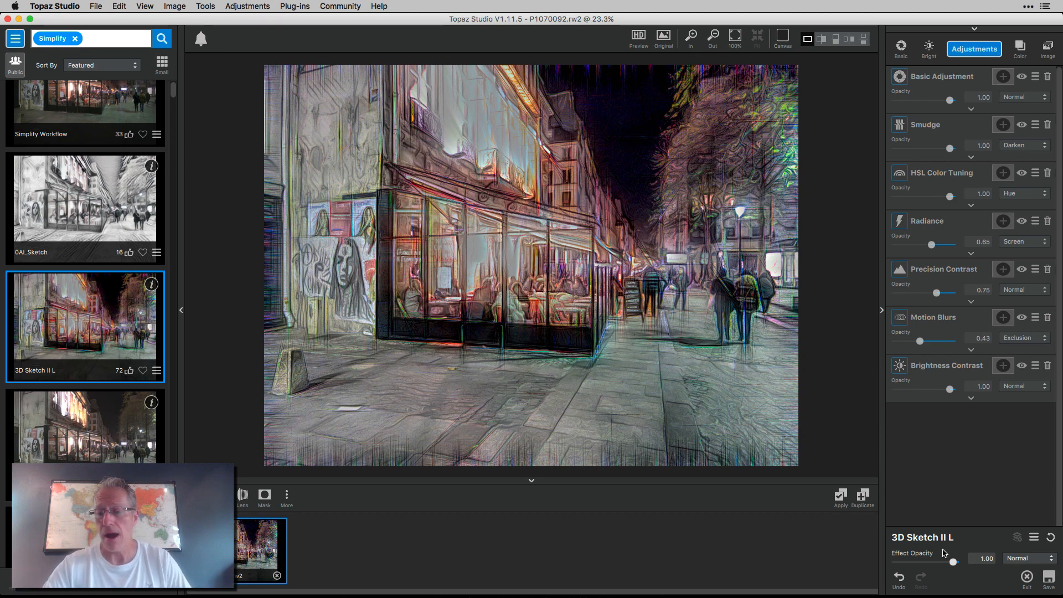
pyautogui.moveTo(952, 563)
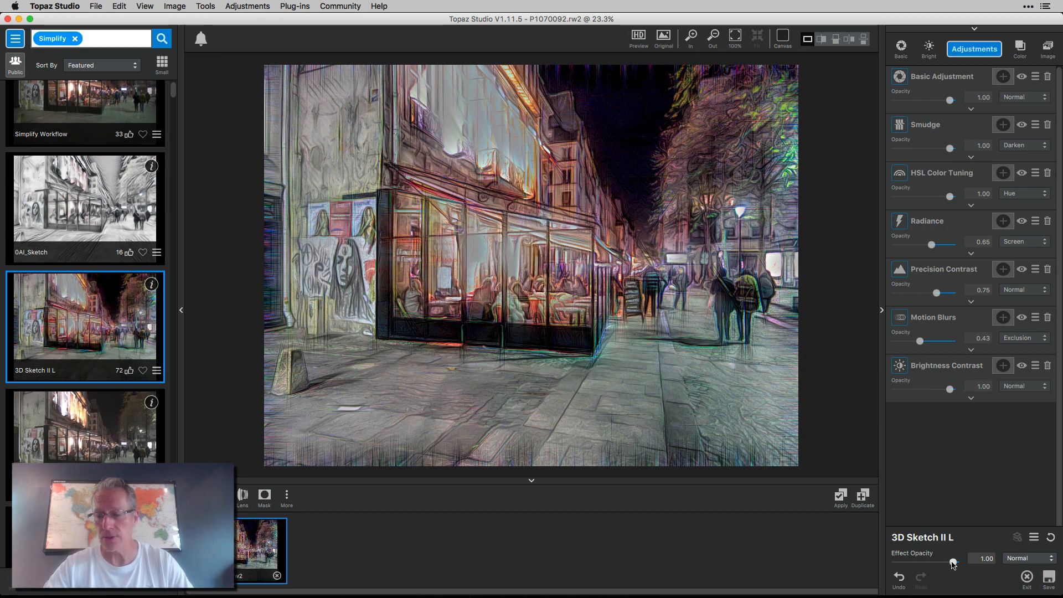
# Lower the 3D Sketch II L effect opacity to about 0.40.
pyautogui.moveTo(955, 558); pyautogui.dragTo(930, 558)
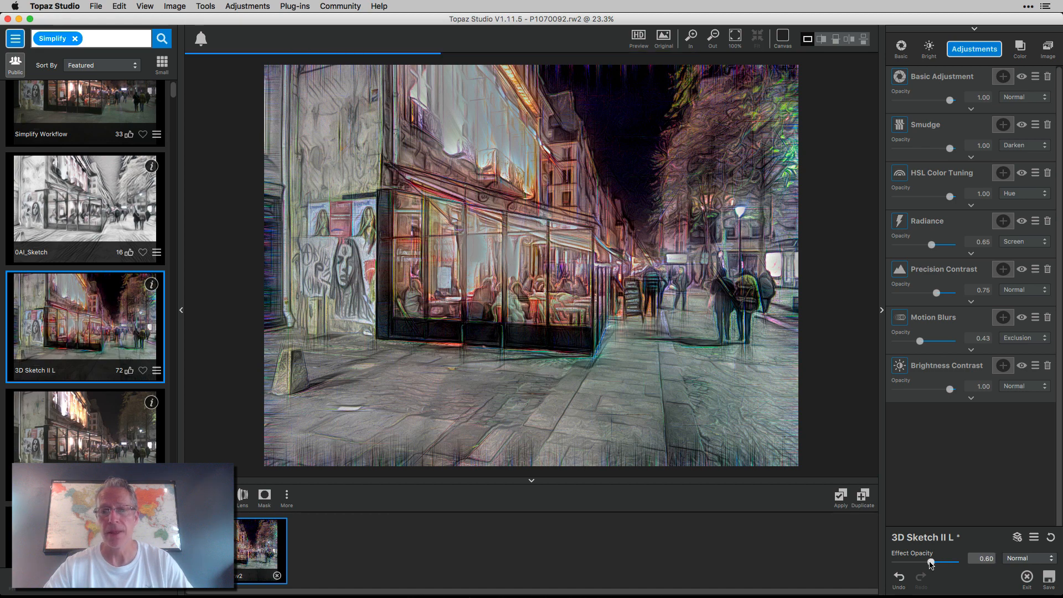
pyautogui.moveTo(949, 561); pyautogui.dragTo(932, 562)
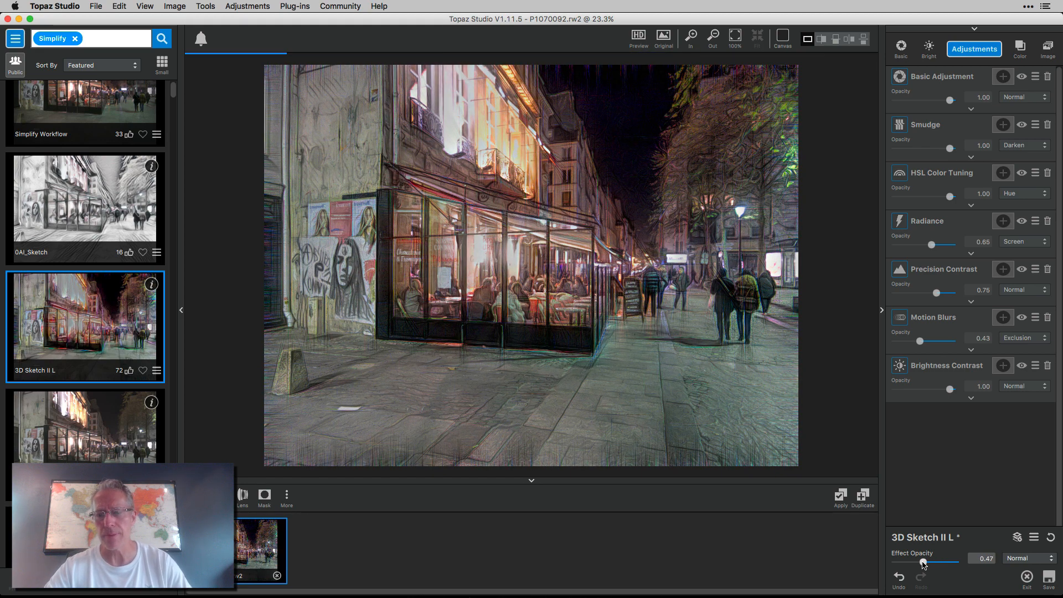
pyautogui.moveTo(926, 564); pyautogui.dragTo(920, 563)
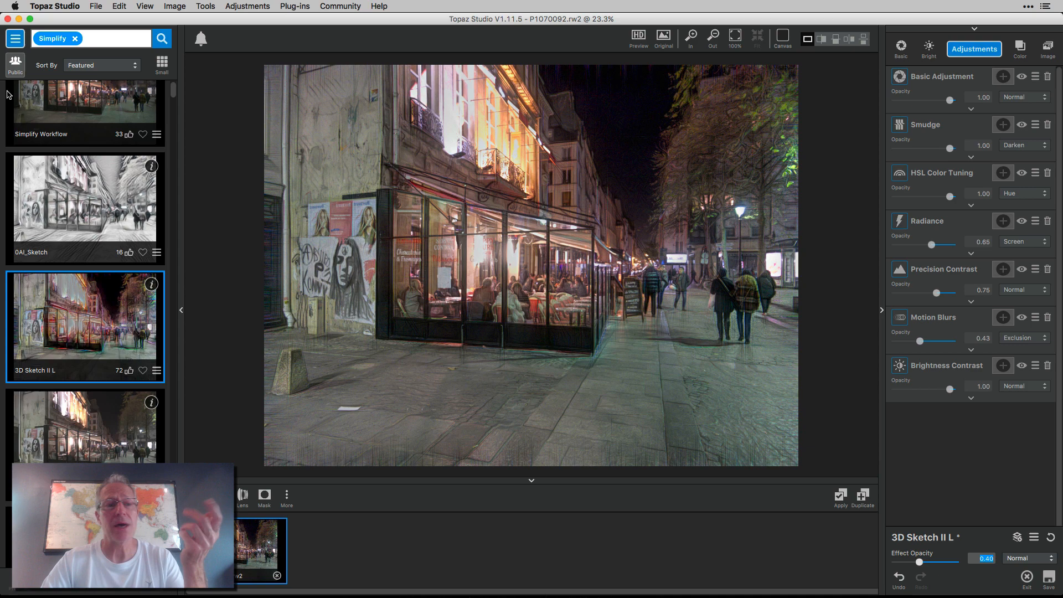
# Apply the 1950s Print look from Texture Effects > Black and White.
pyautogui.click(15, 37)
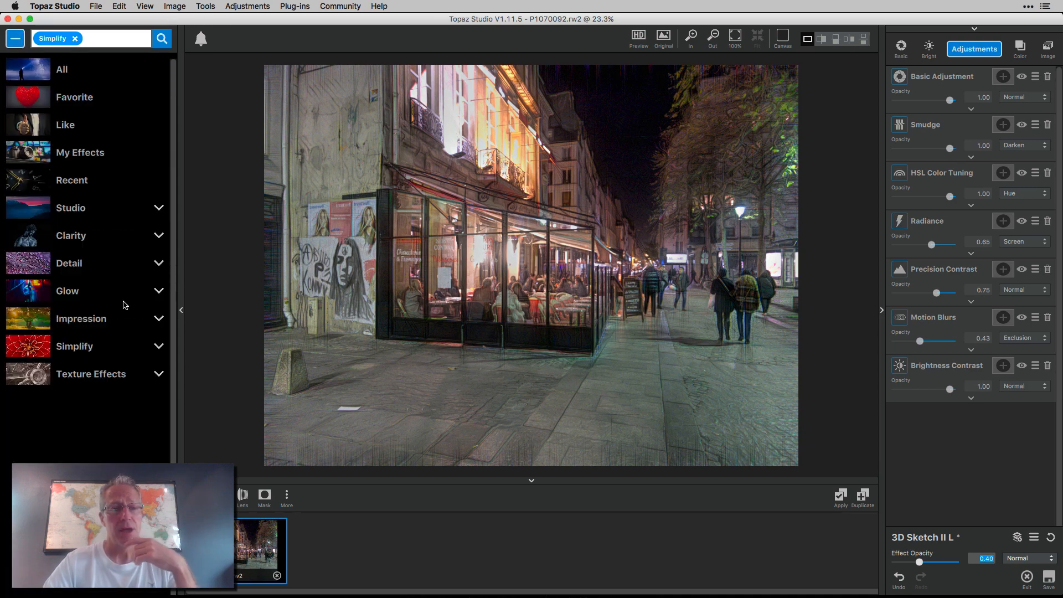
pyautogui.click(91, 373)
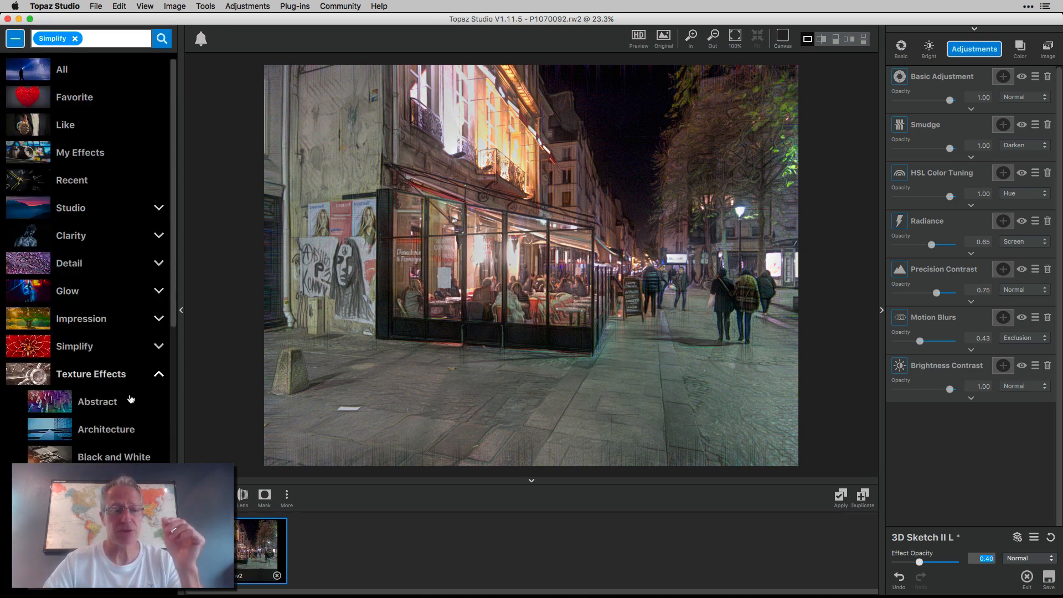
pyautogui.scroll(-3)
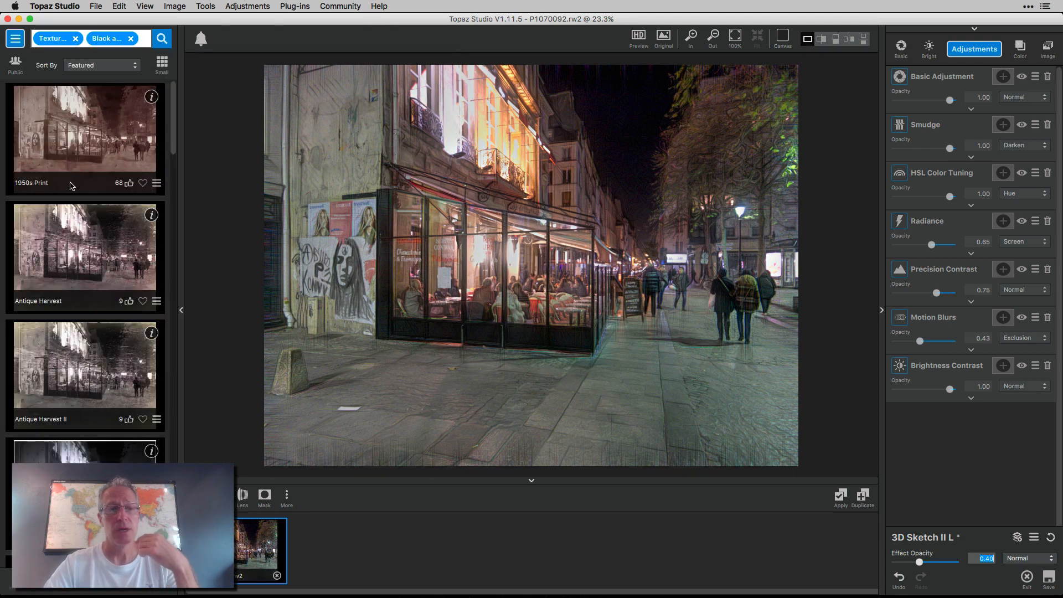
pyautogui.click(84, 128)
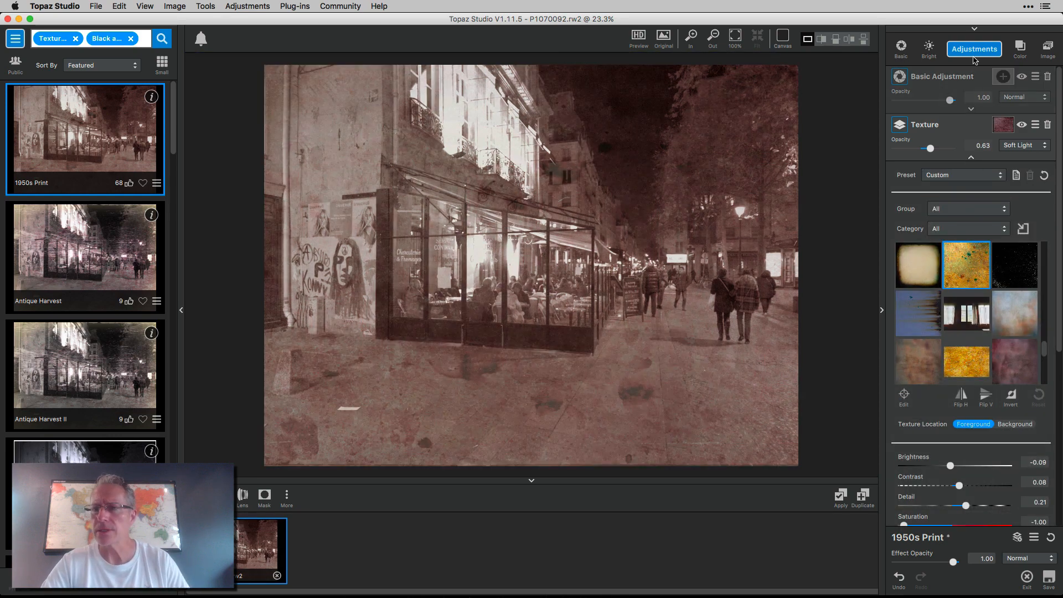
# Swap in a different texture overlay, then bring up the list of adjustments.
pyautogui.click(1003, 77)
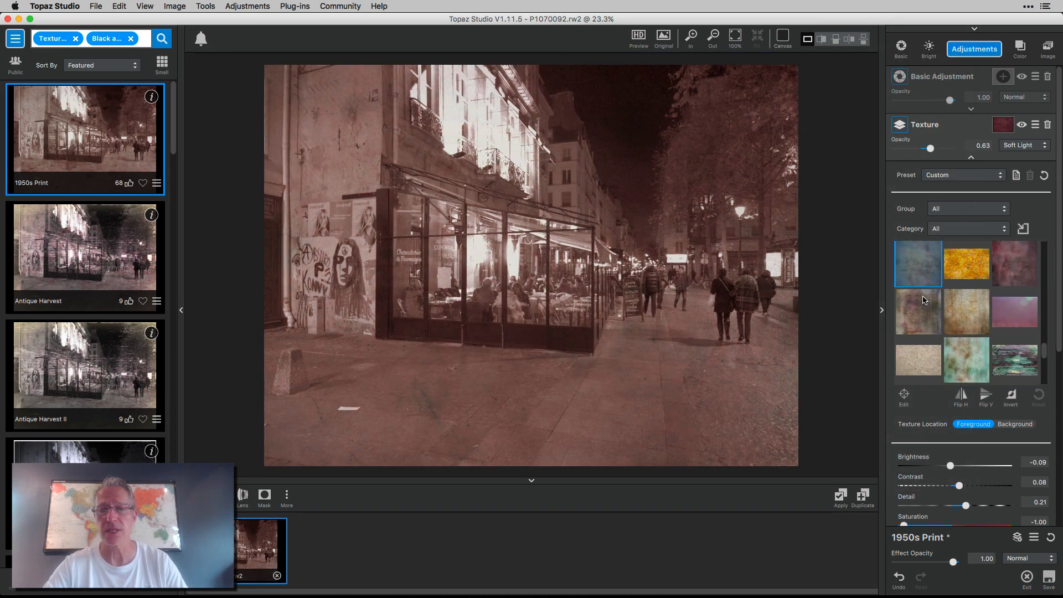
pyautogui.click(1013, 336)
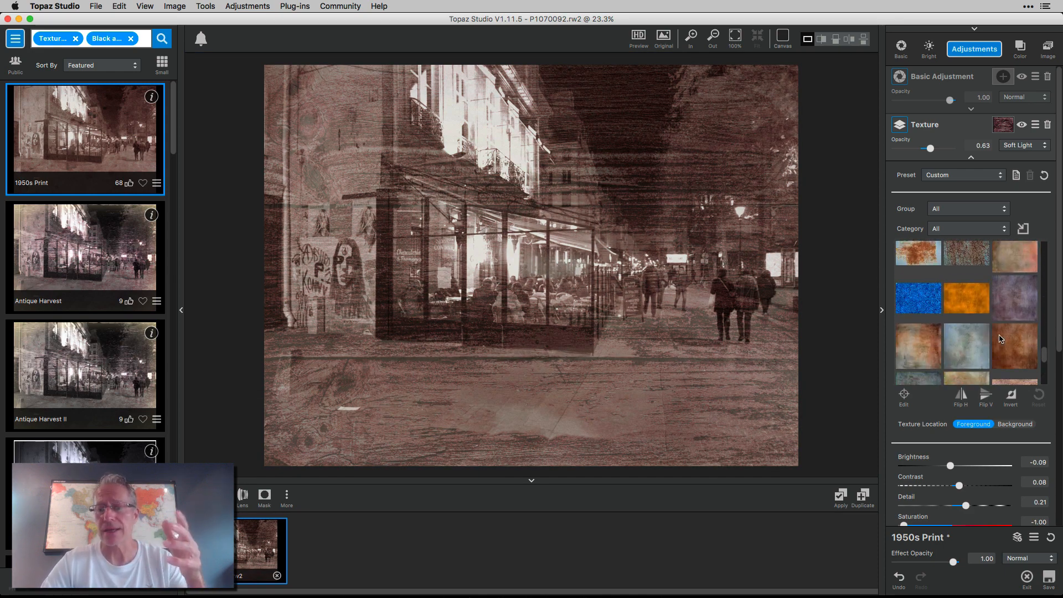
pyautogui.click(1013, 310)
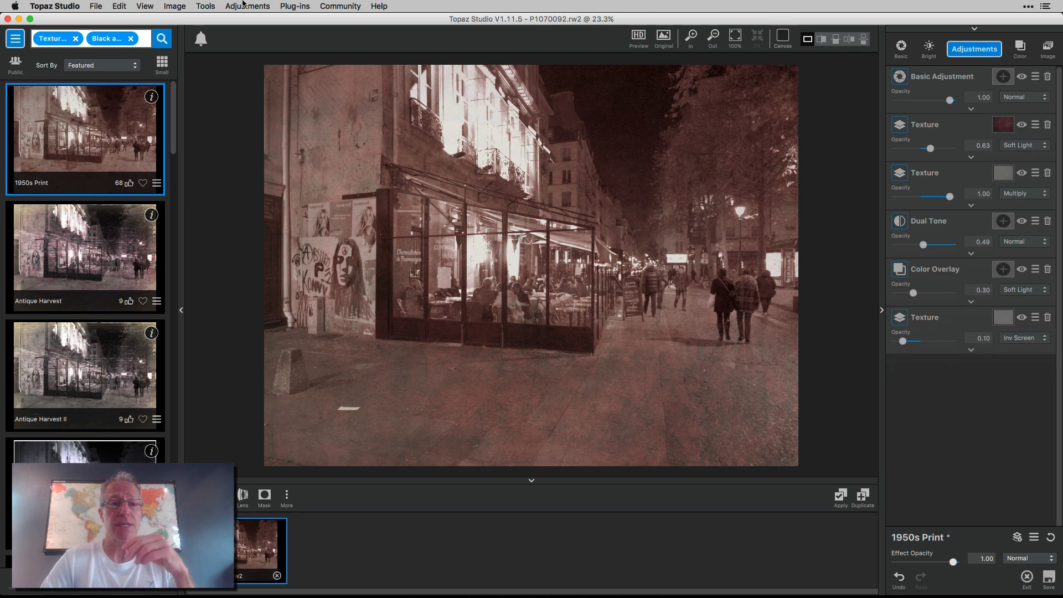
pyautogui.click(247, 6)
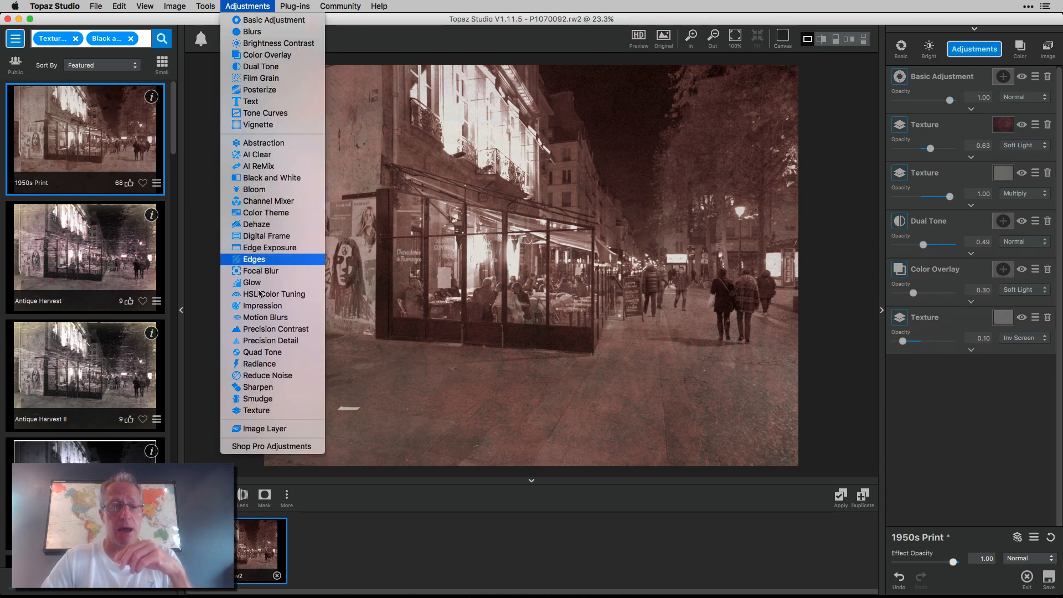
pyautogui.moveTo(271, 446)
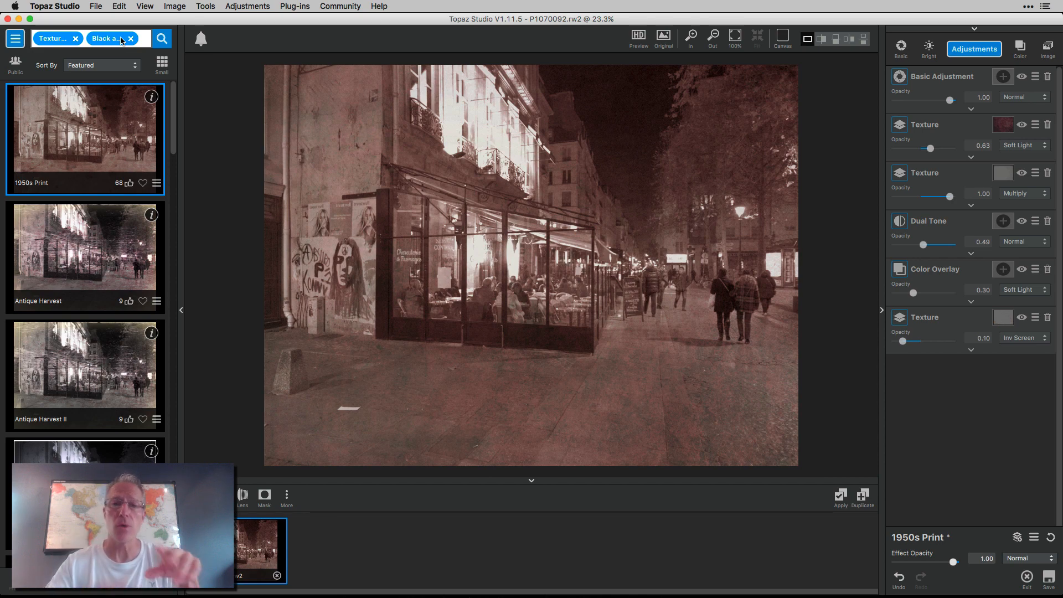
# Clear the effect filter, restoring the custom stack with AI Clear at 0.90 shown.
pyautogui.click(14, 37)
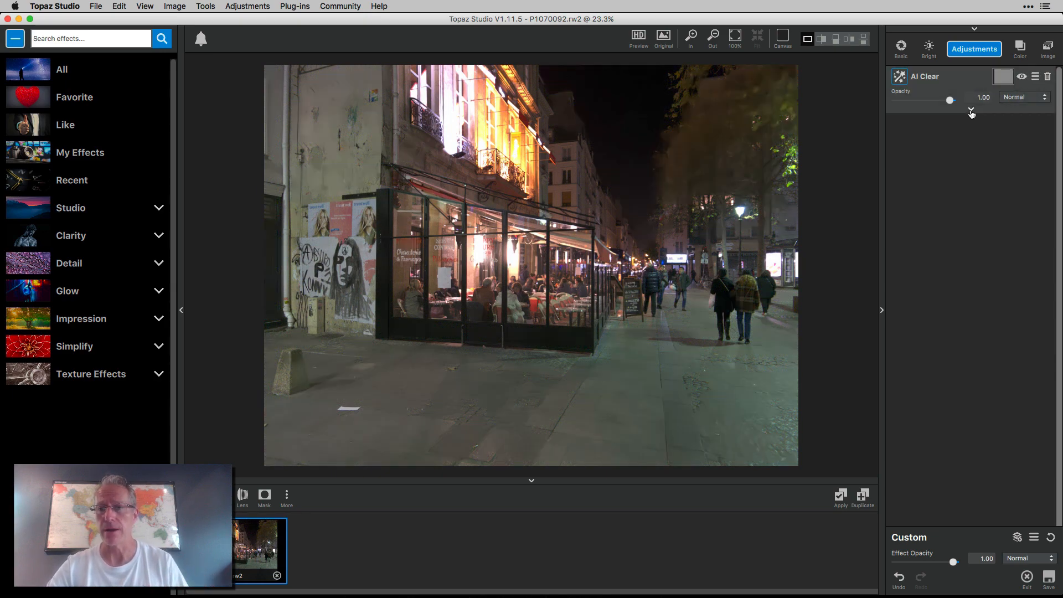
pyautogui.click(970, 111)
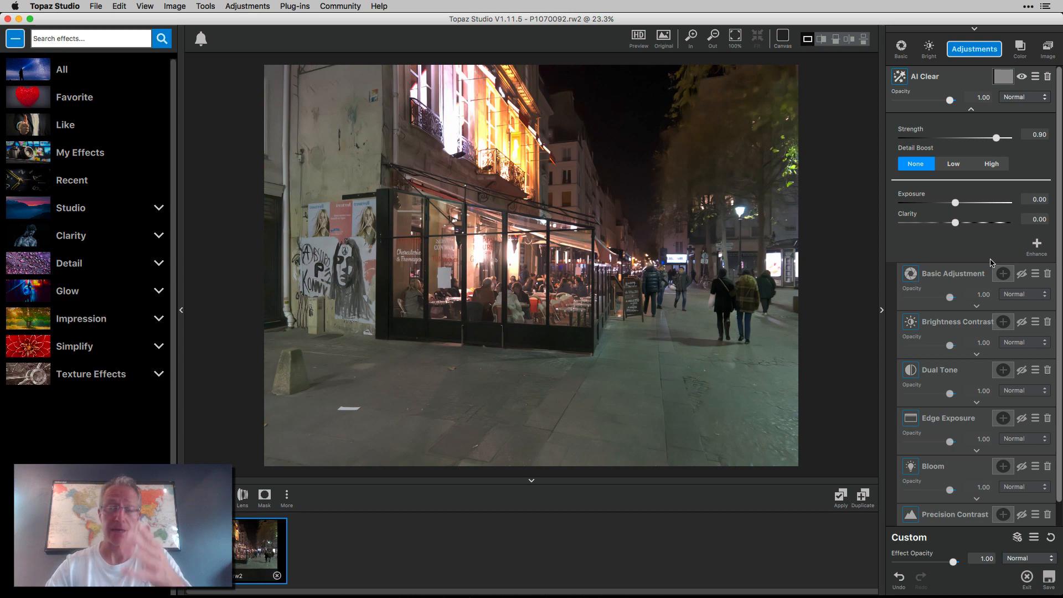
pyautogui.moveTo(635, 210)
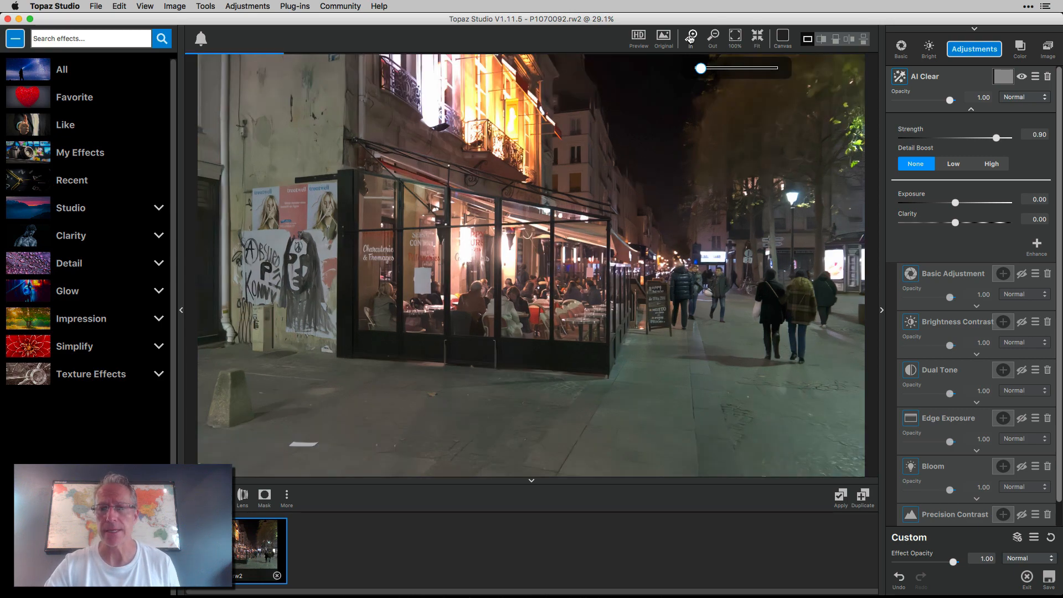
# Zoom into the photo and toggle the unprocessed original for comparison.
pyautogui.click(690, 35)
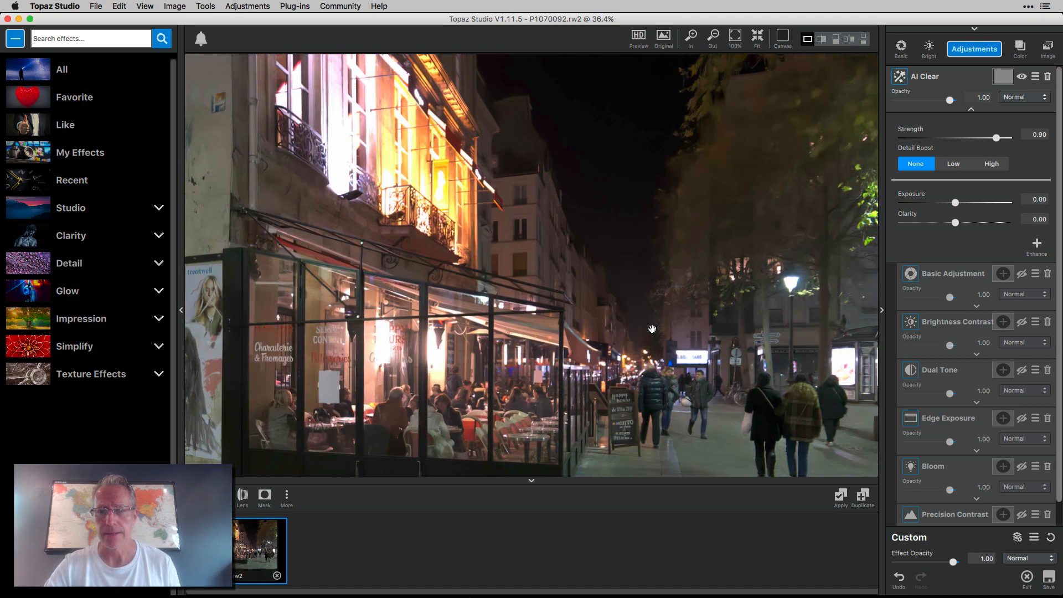
pyautogui.click(662, 36)
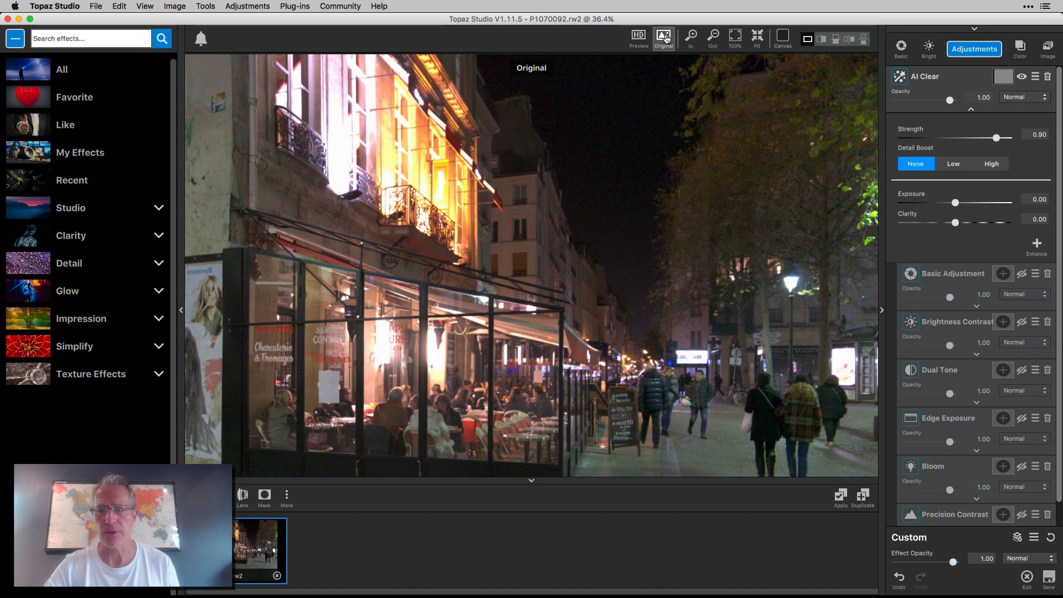
pyautogui.click(689, 34)
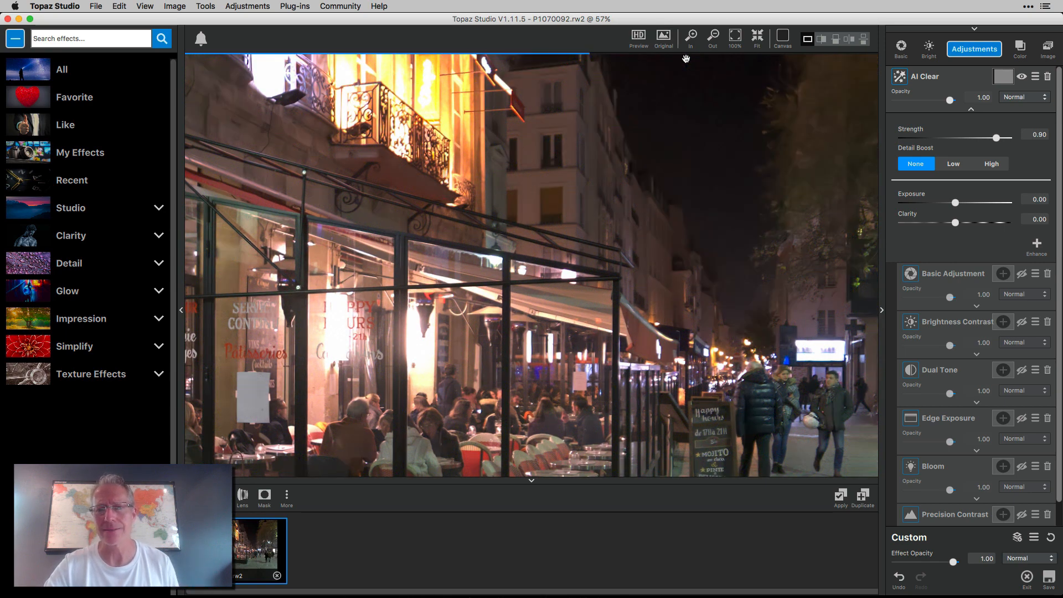
pyautogui.click(662, 34)
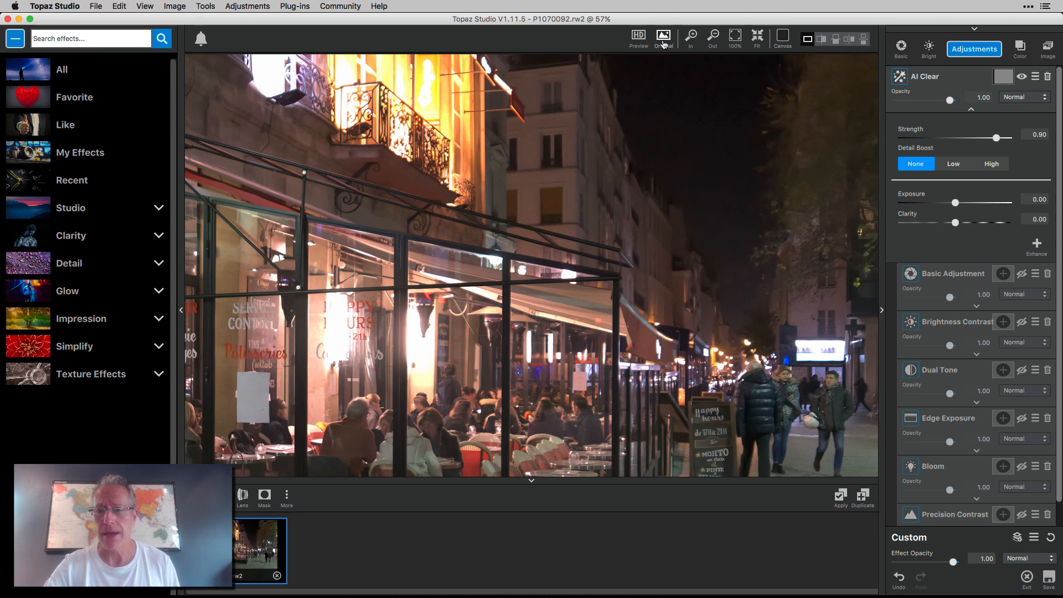
pyautogui.moveTo(702, 433)
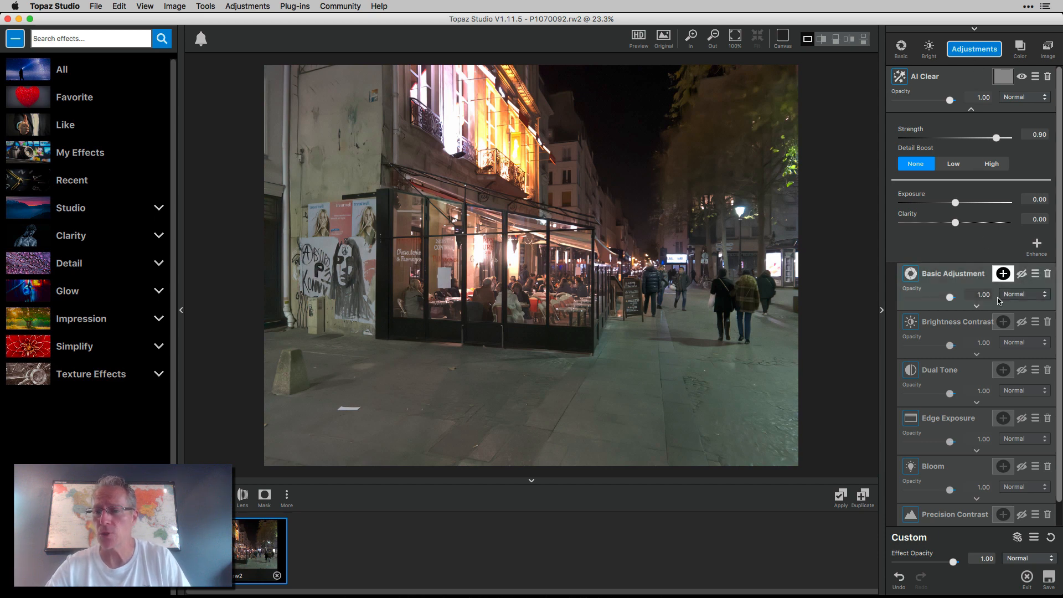
pyautogui.click(1002, 274)
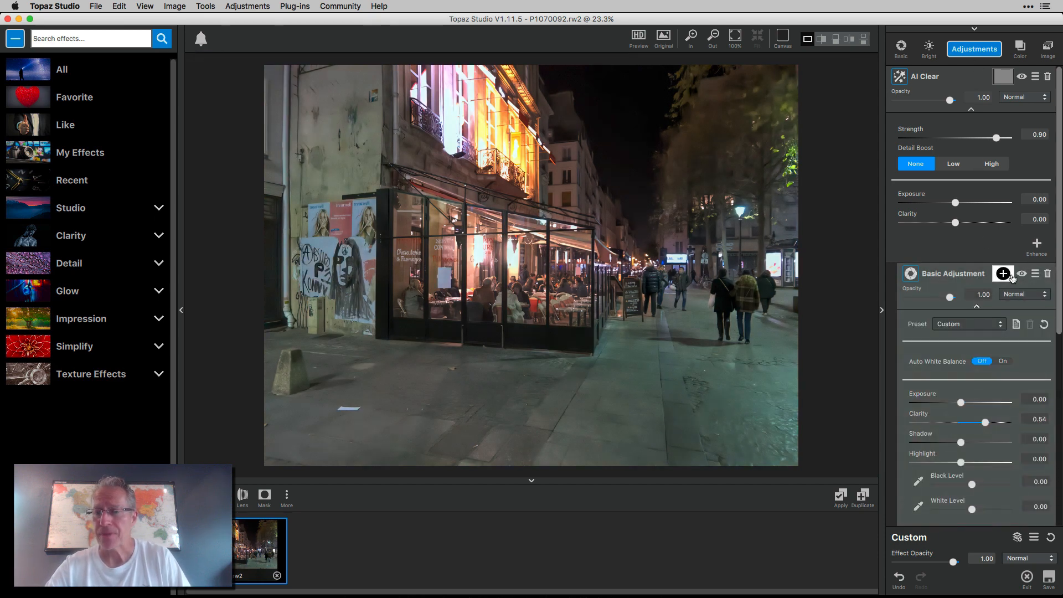
pyautogui.scroll(-3)
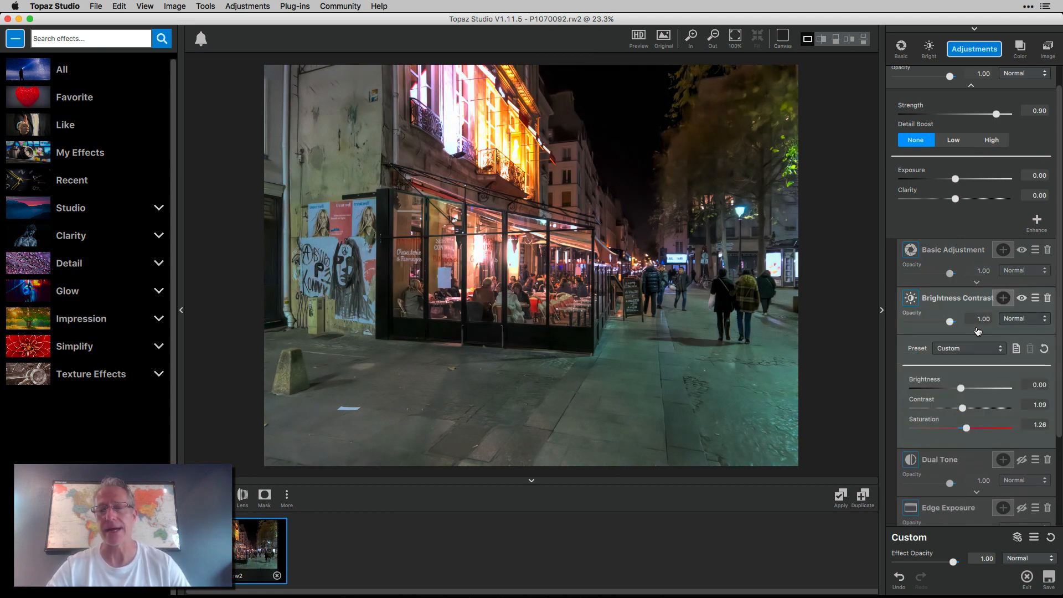
pyautogui.scroll(-3)
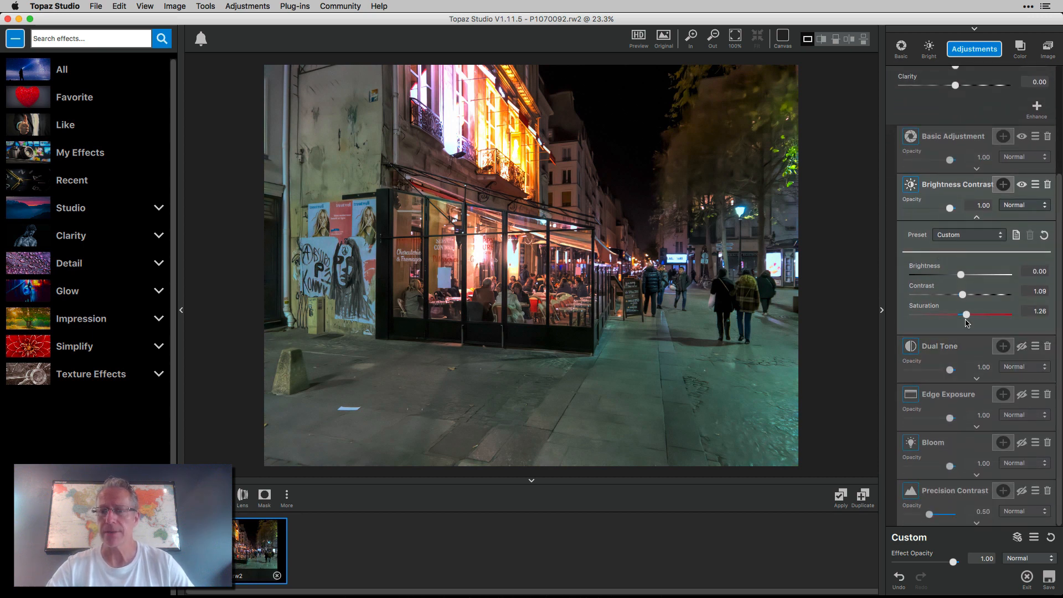
pyautogui.moveTo(671, 79)
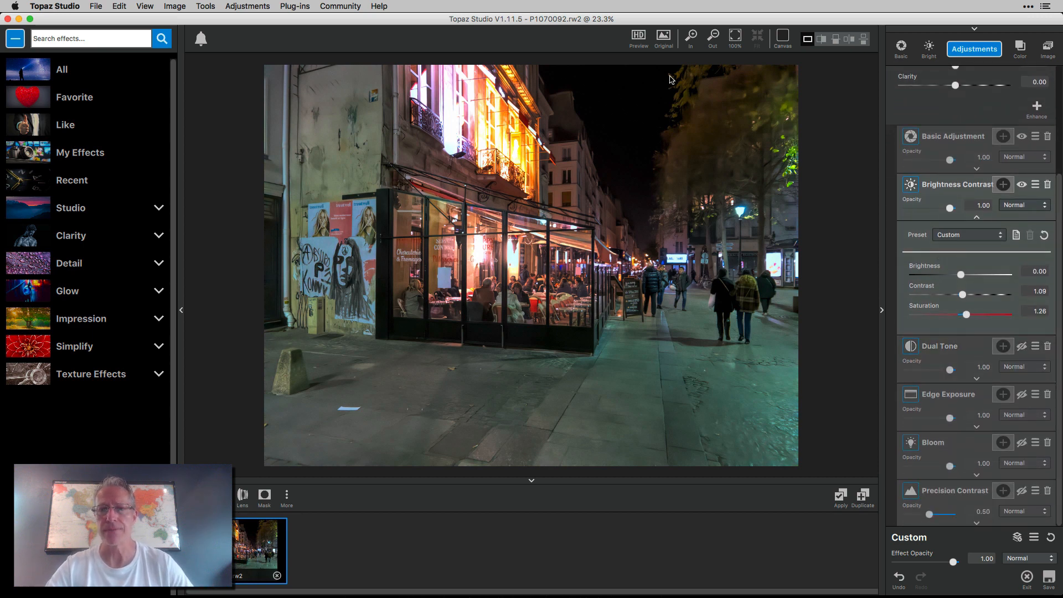
pyautogui.click(662, 34)
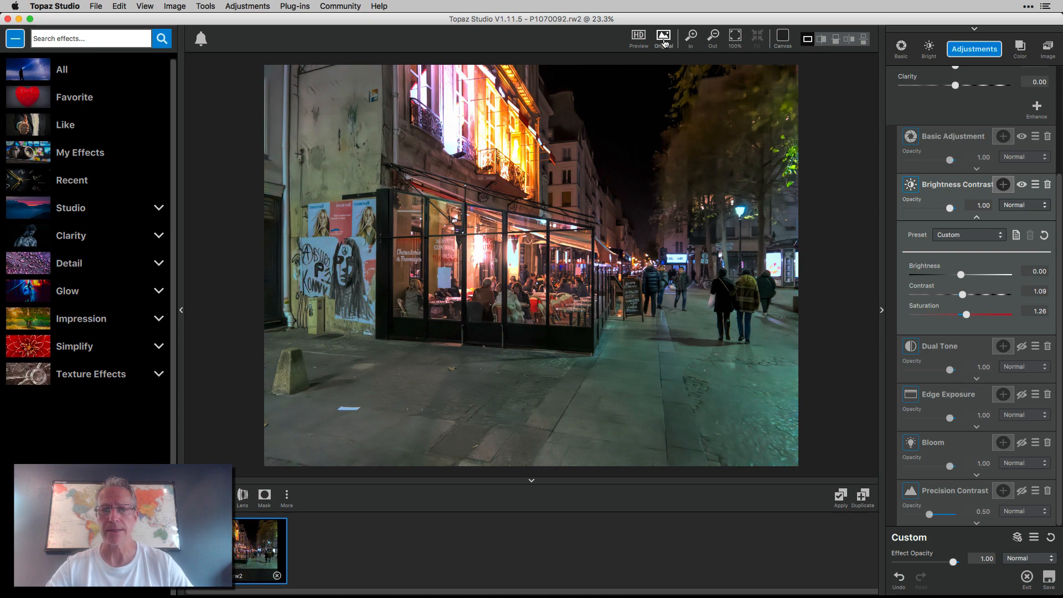
pyautogui.click(663, 34)
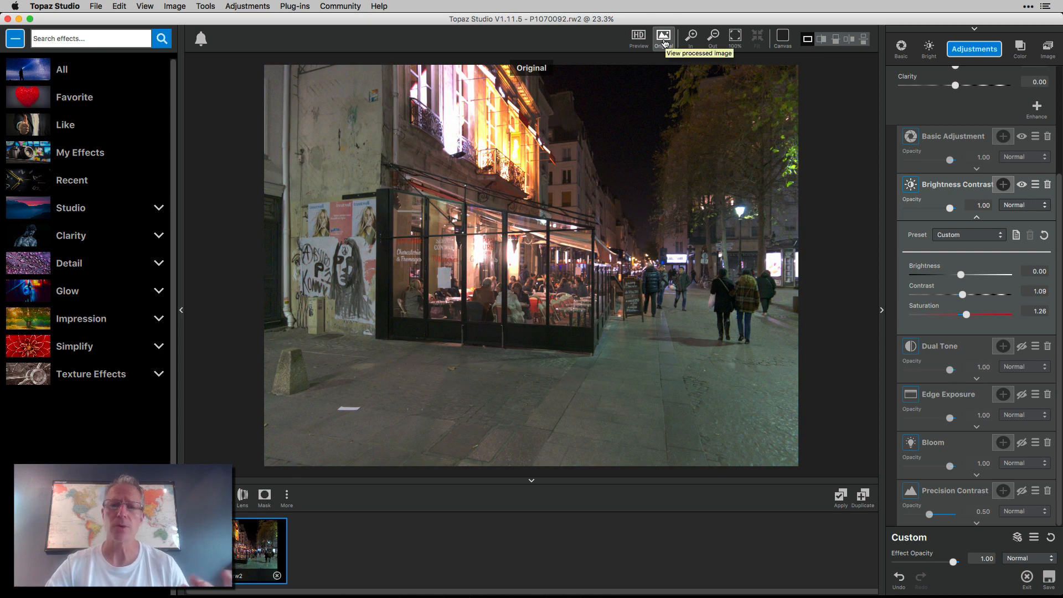
pyautogui.click(663, 35)
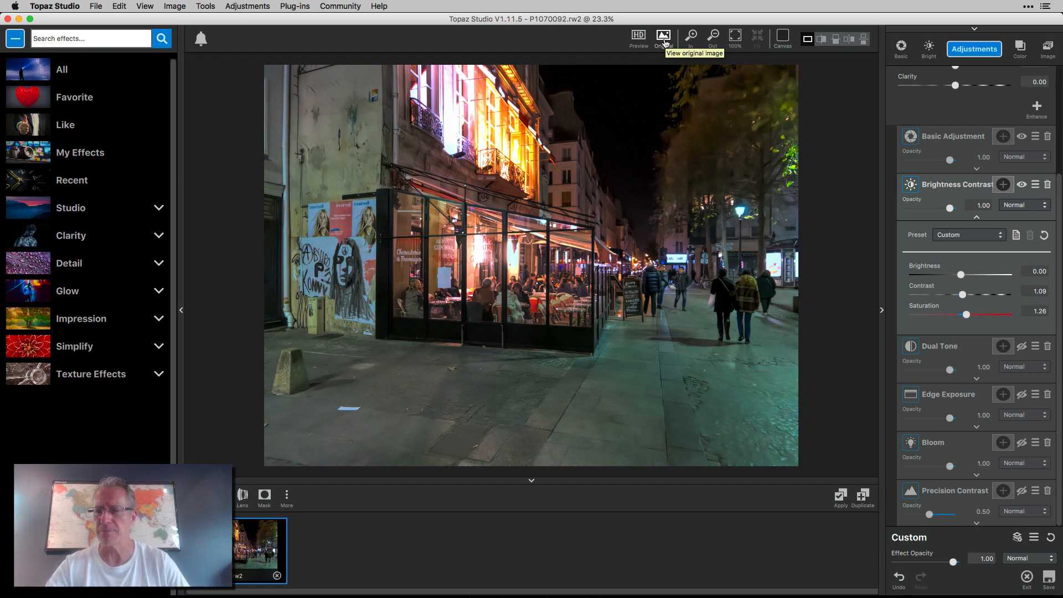
pyautogui.moveTo(976, 222)
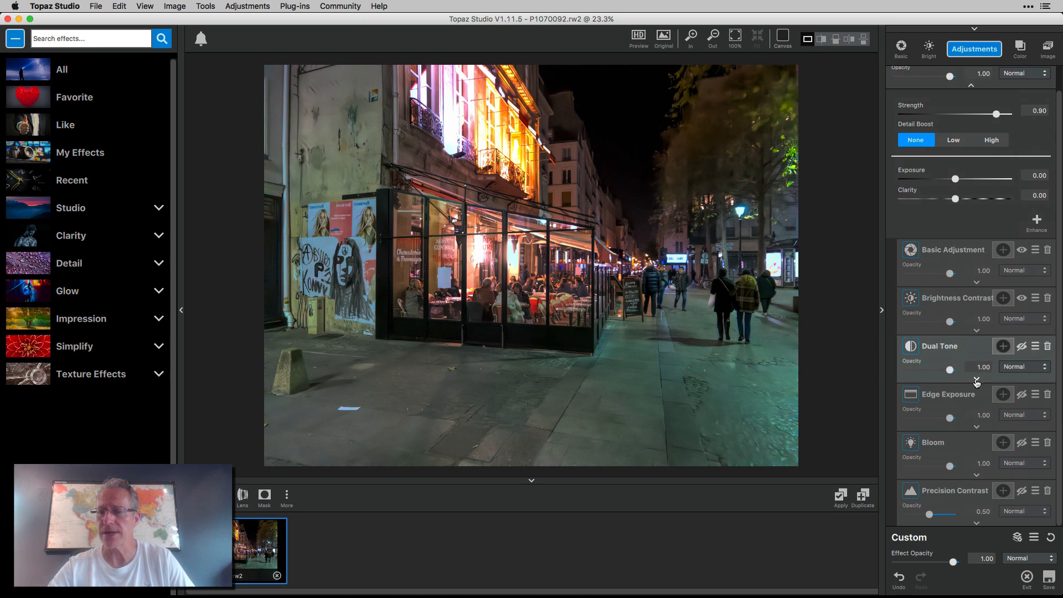
pyautogui.click(1019, 345)
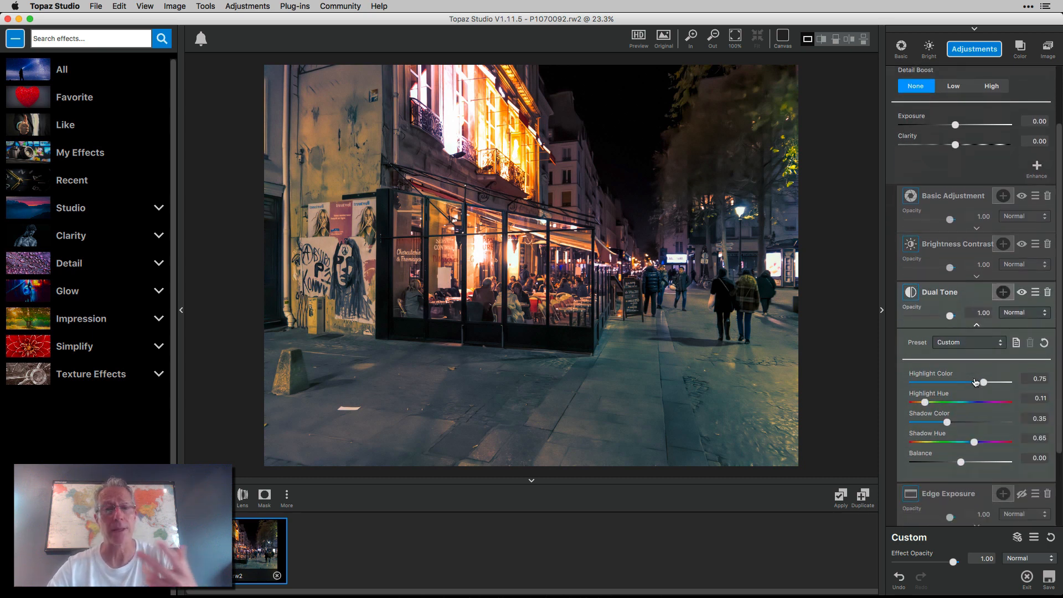
pyautogui.scroll(-3)
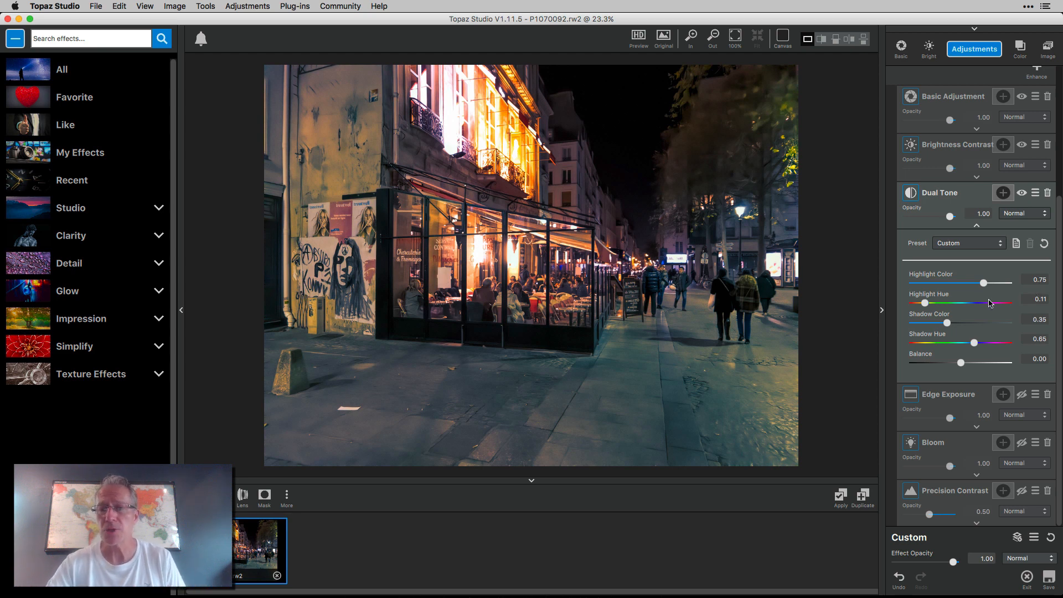
pyautogui.moveTo(935, 309)
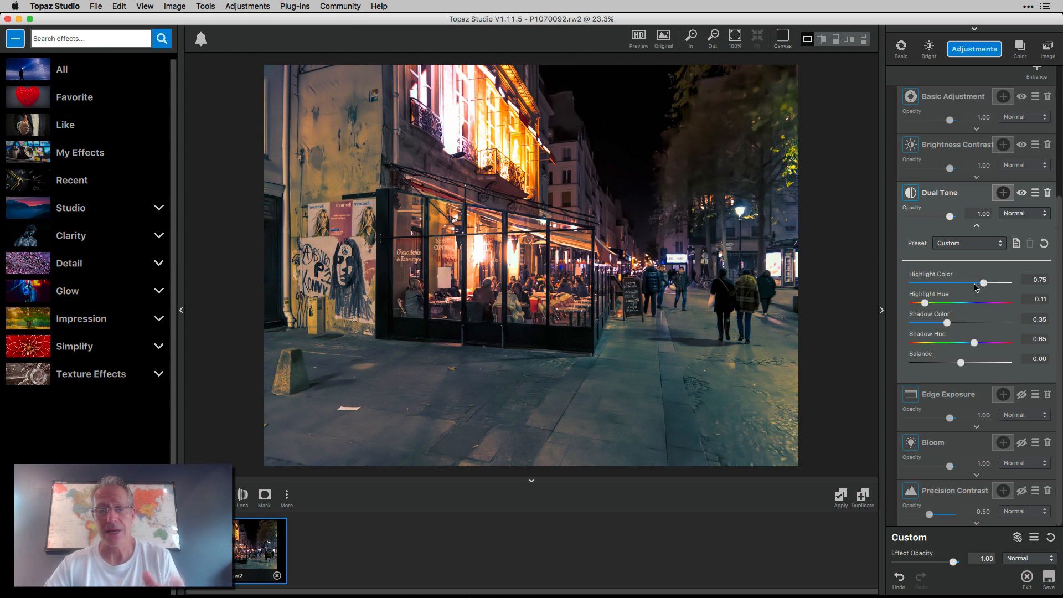
pyautogui.moveTo(968, 333)
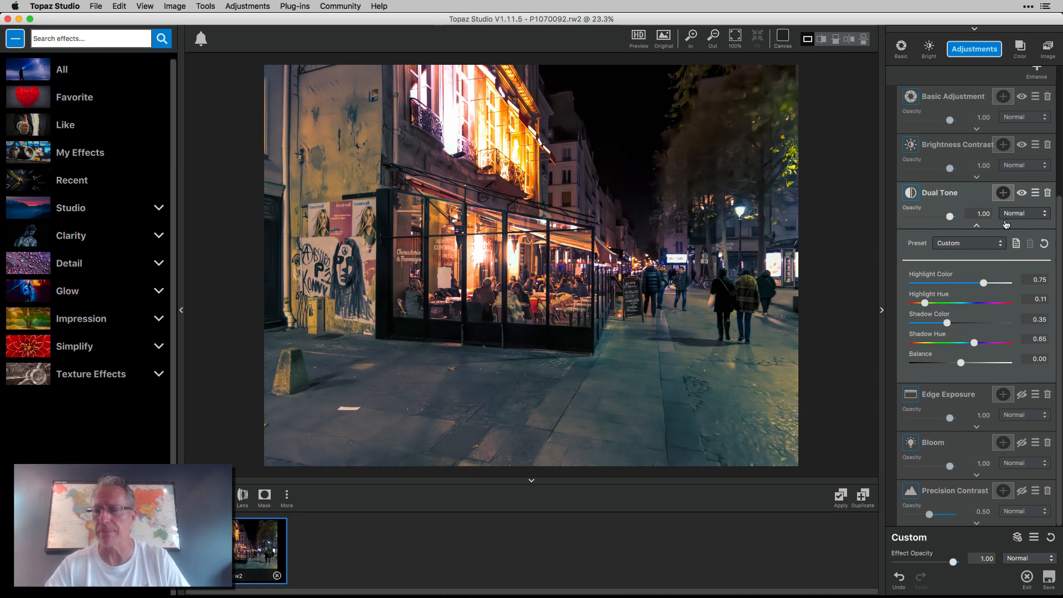
pyautogui.click(1021, 193)
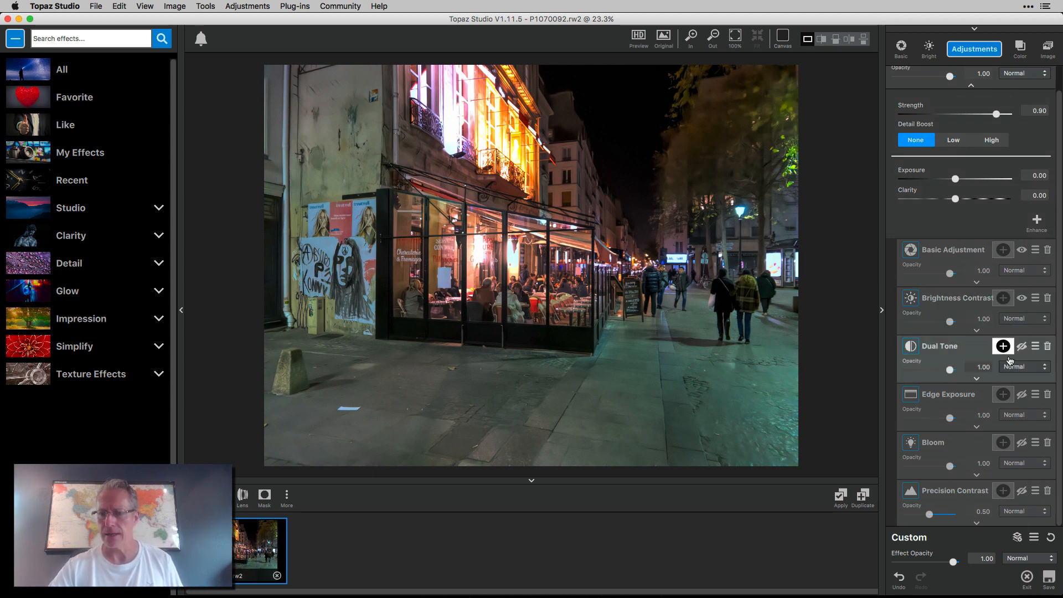
pyautogui.click(1022, 346)
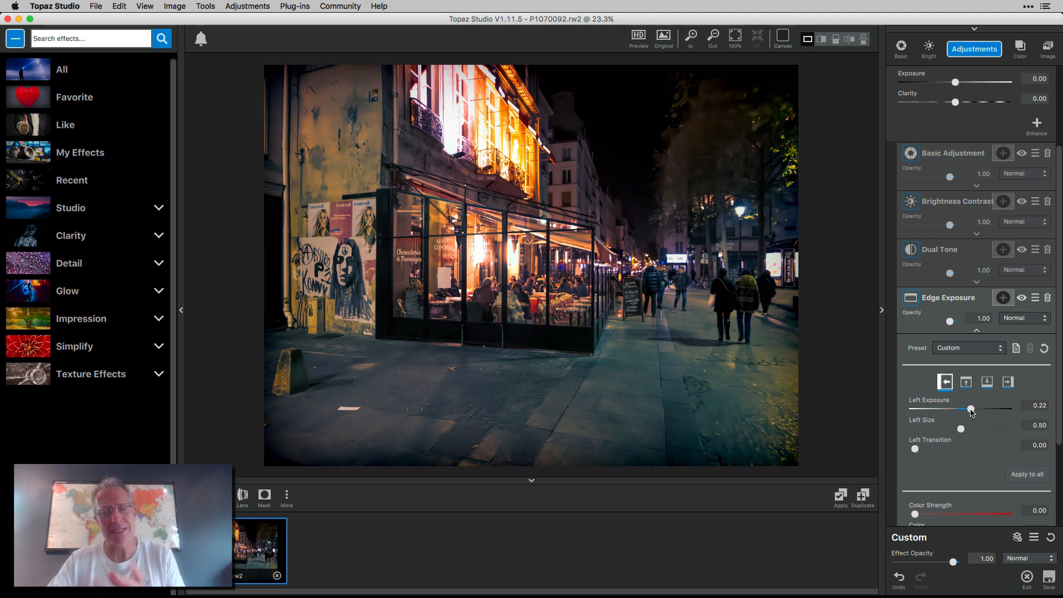
pyautogui.moveTo(1027, 472)
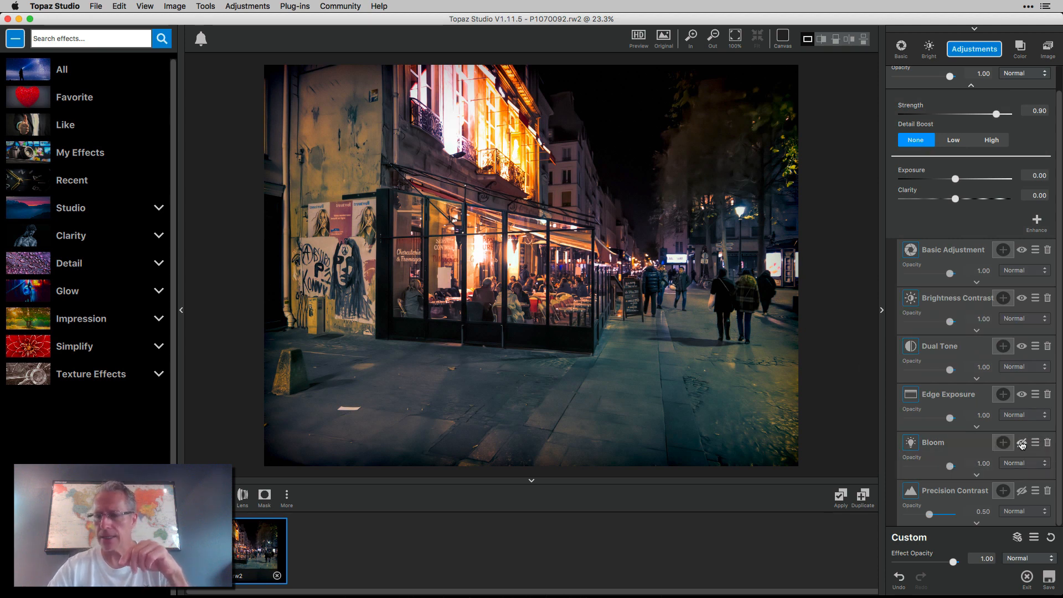
pyautogui.moveTo(1022, 442)
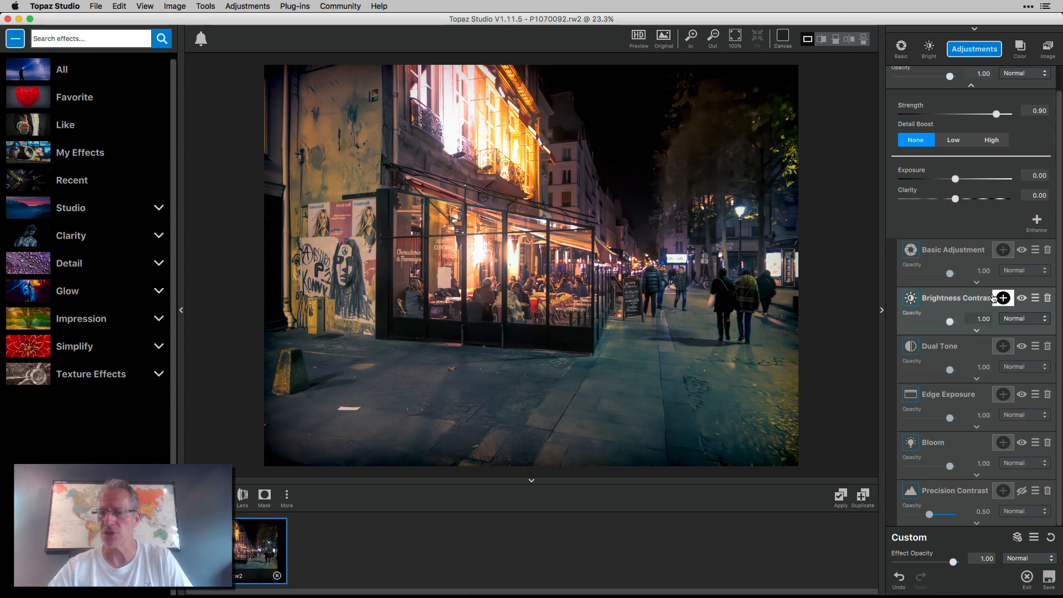
# Enable Precision Contrast at half opacity and review its Micro/Low/Medium sliders.
pyautogui.click(1003, 298)
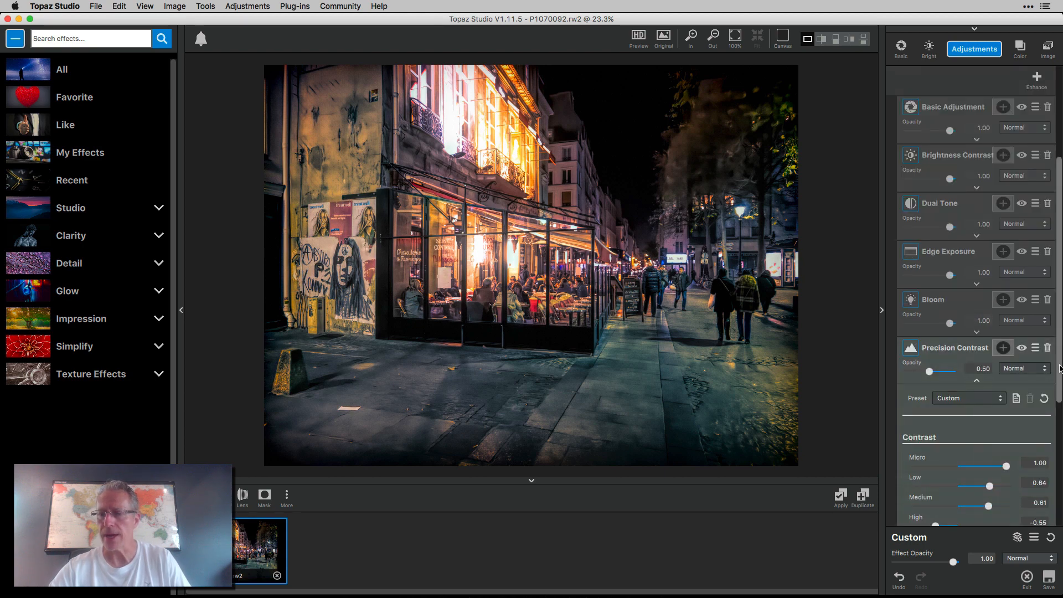
pyautogui.scroll(-3)
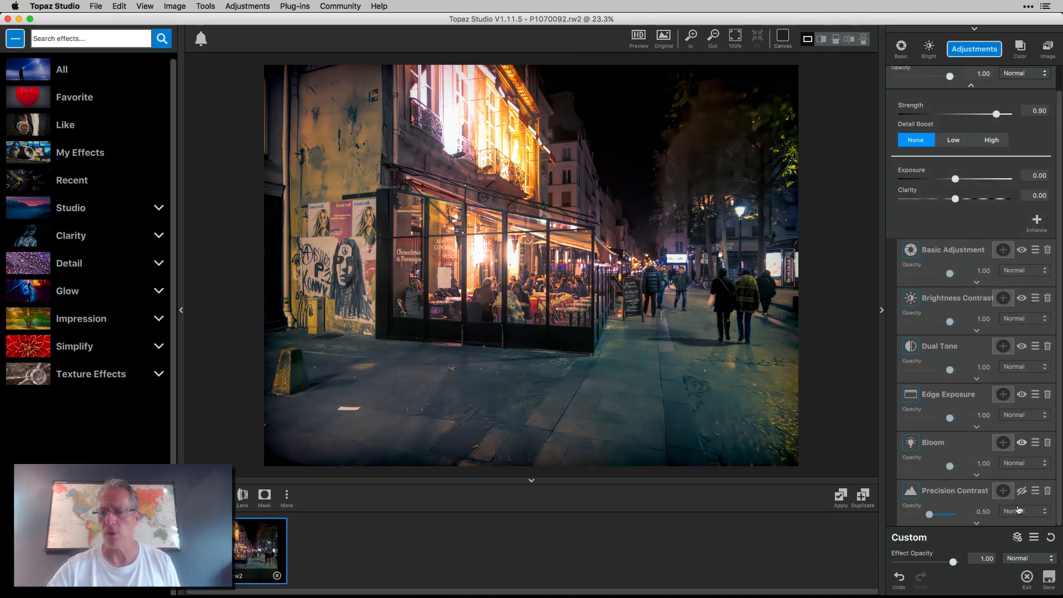
# Start Crop & Straighten with a 16:9 aspect ratio framing the photo.
pyautogui.click(1021, 490)
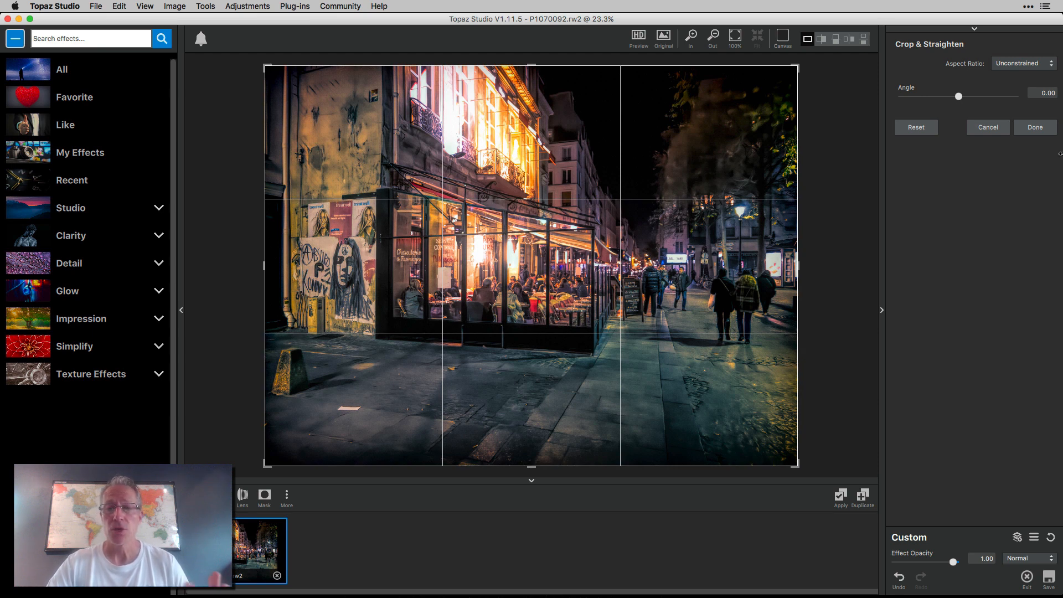
pyautogui.click(1021, 63)
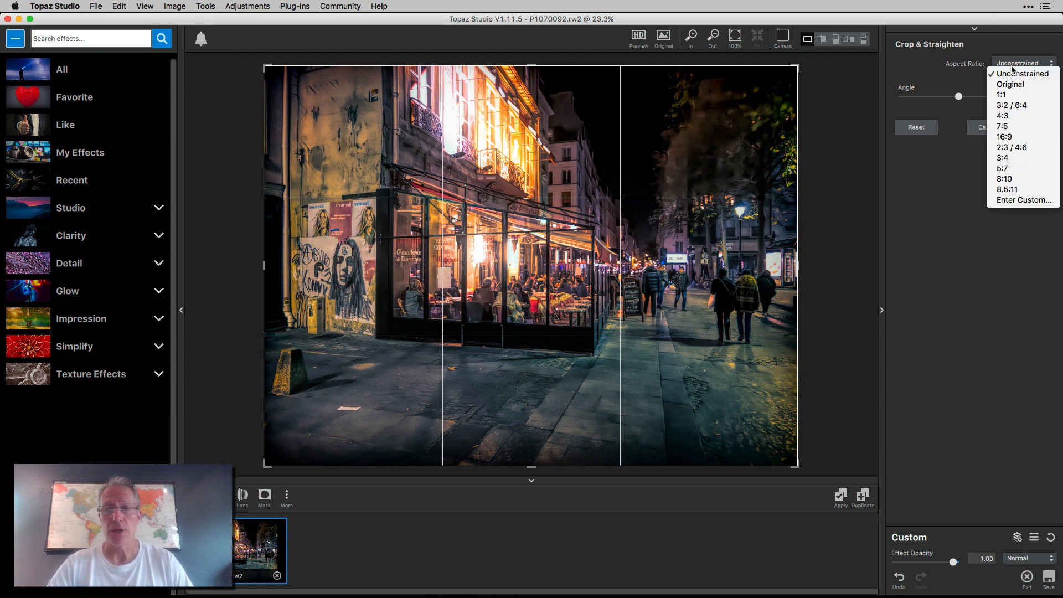
pyautogui.click(1004, 136)
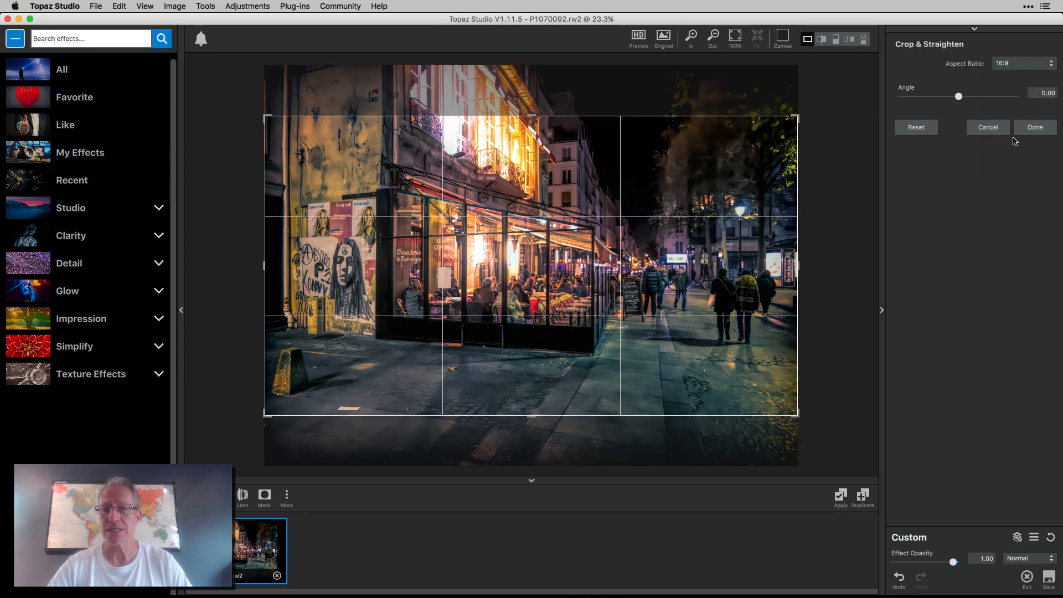
pyautogui.moveTo(631, 294)
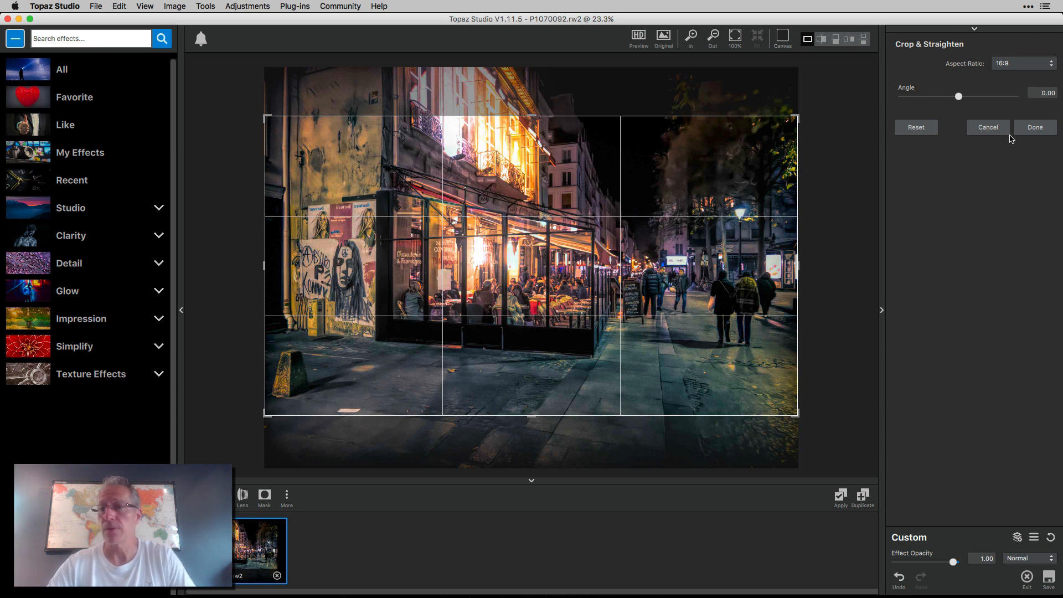
# Apply the 16:9 crop and show the untouched original for comparison.
pyautogui.click(1033, 126)
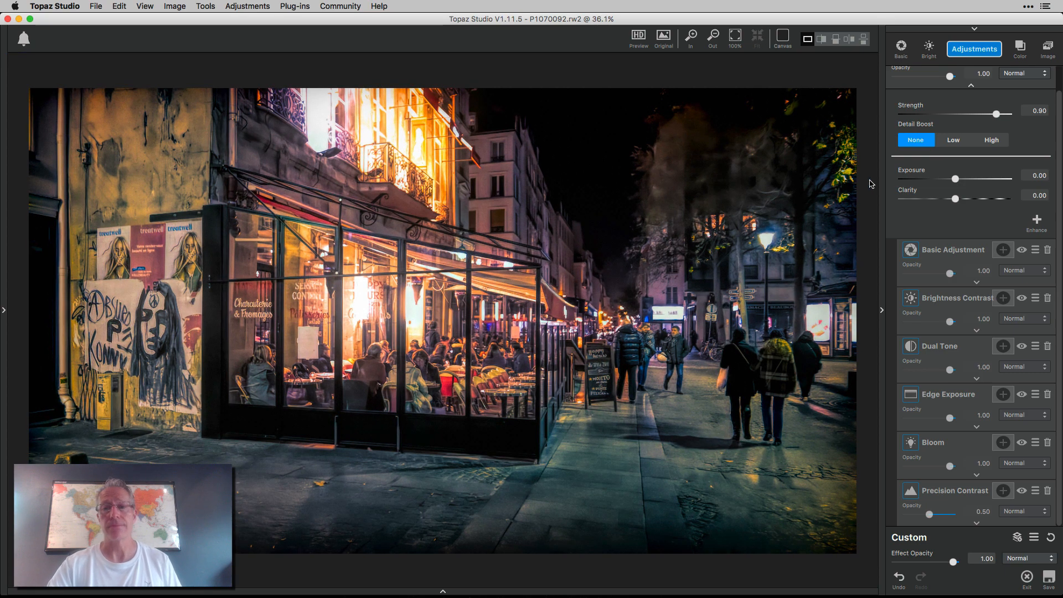
pyautogui.moveTo(974, 213)
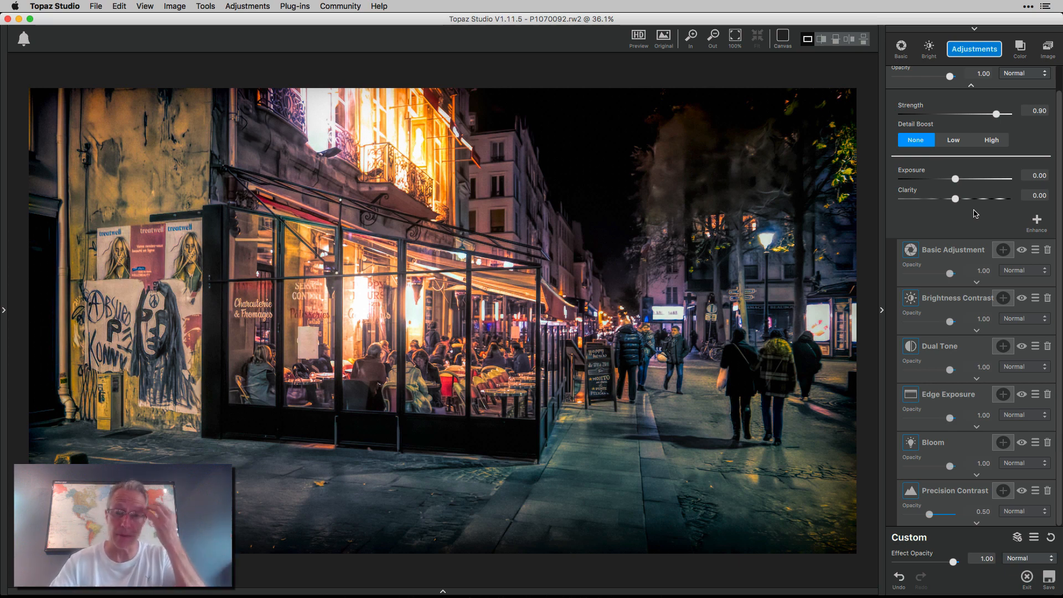
pyautogui.moveTo(818, 165)
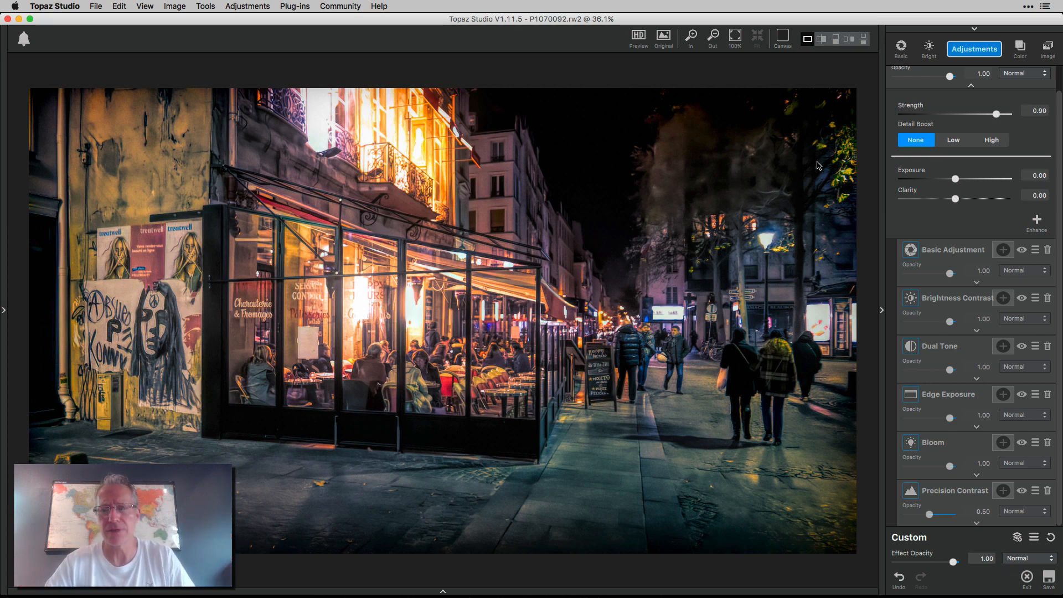
pyautogui.moveTo(608, 258)
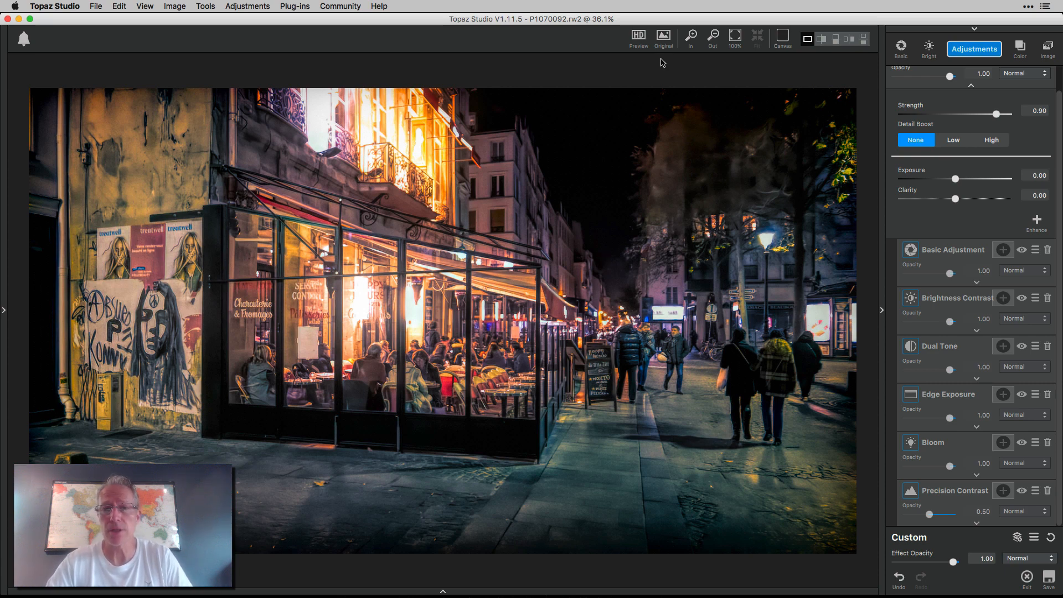
pyautogui.click(663, 34)
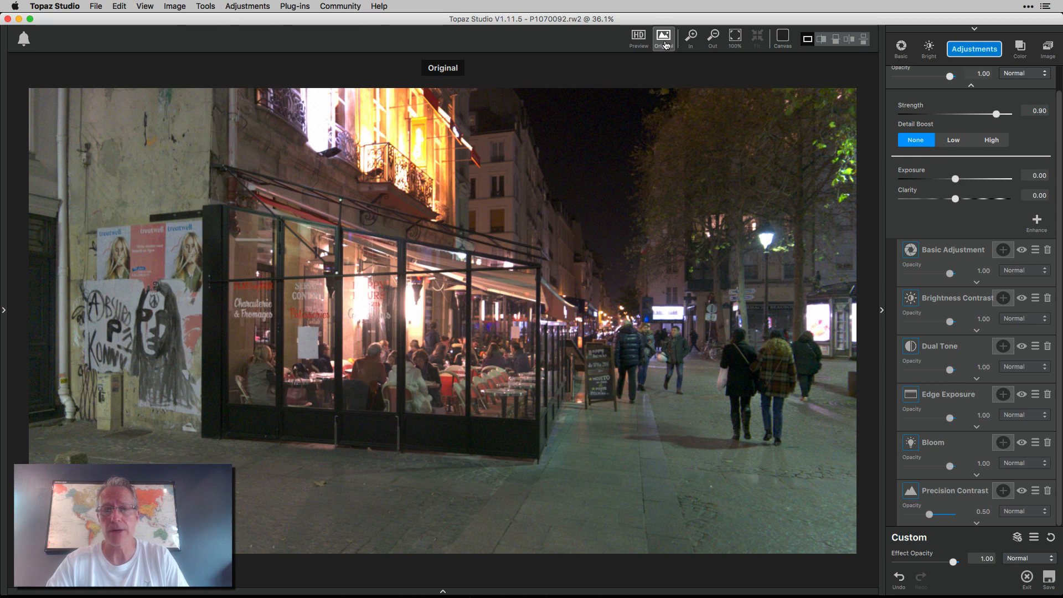
pyautogui.moveTo(663, 34)
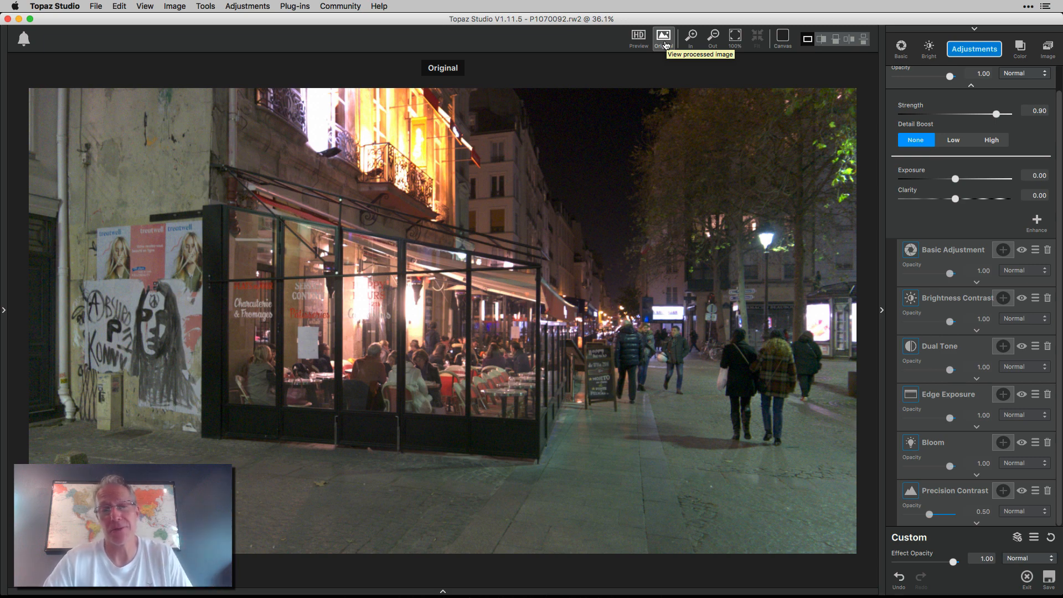
# Switch the Original comparison off so the edited Paris street photo shows again.
pyautogui.click(663, 36)
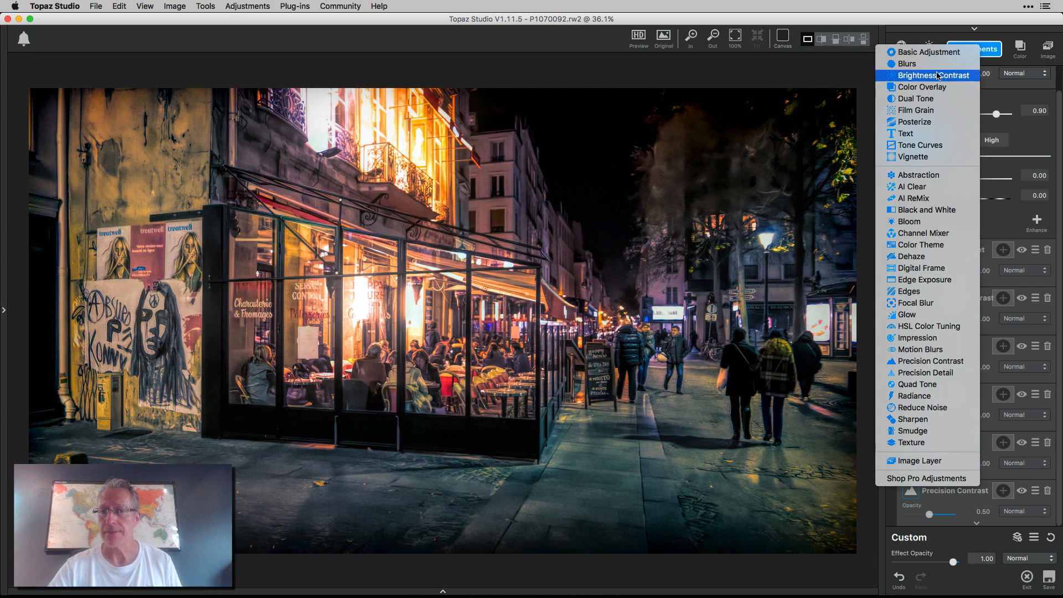
pyautogui.moveTo(919, 145)
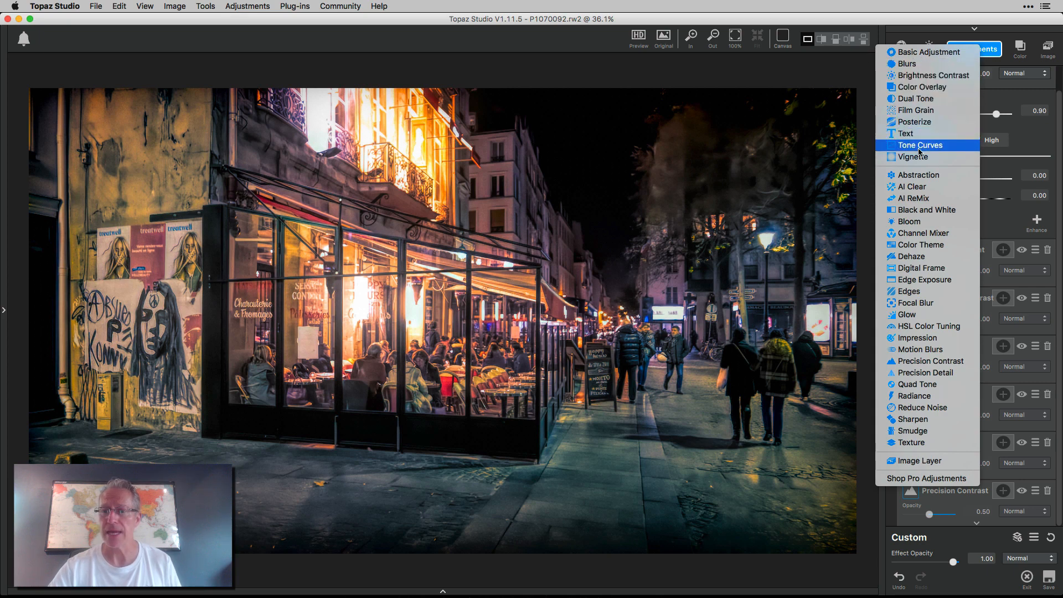
pyautogui.moveTo(916, 99)
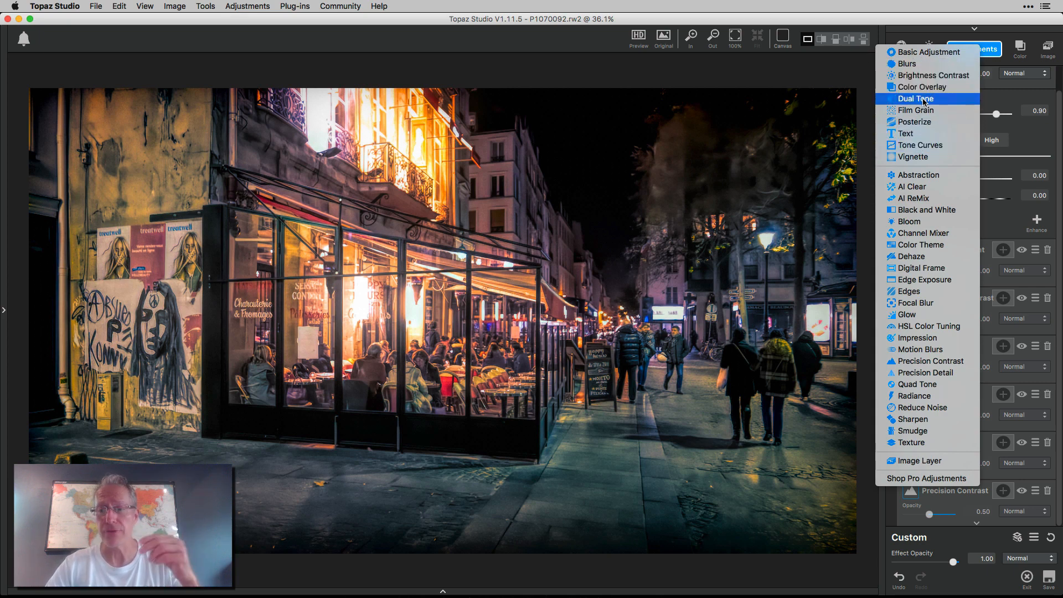
pyautogui.moveTo(916, 186)
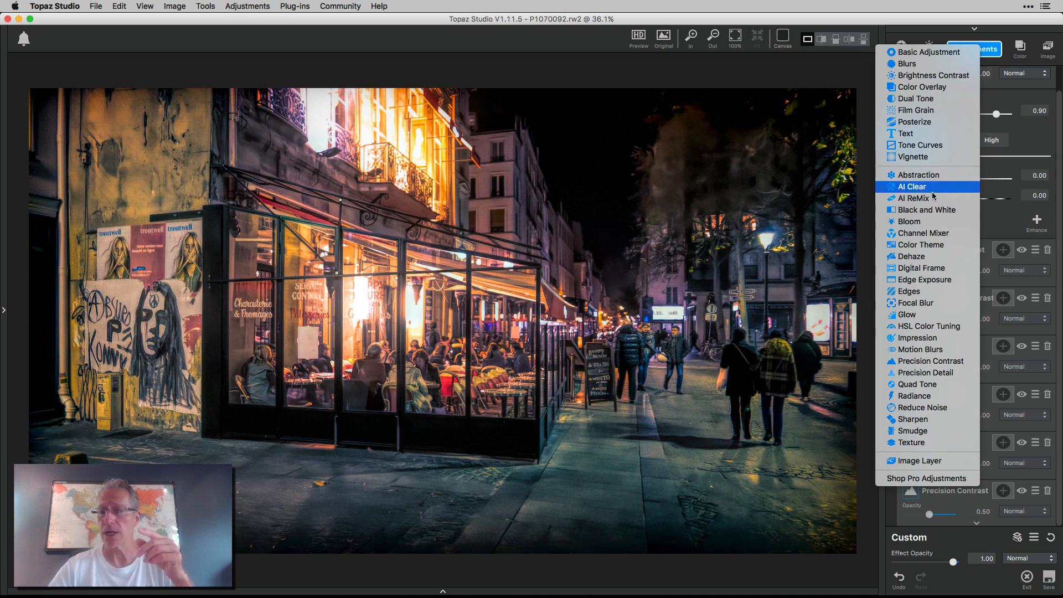
pyautogui.moveTo(934, 223)
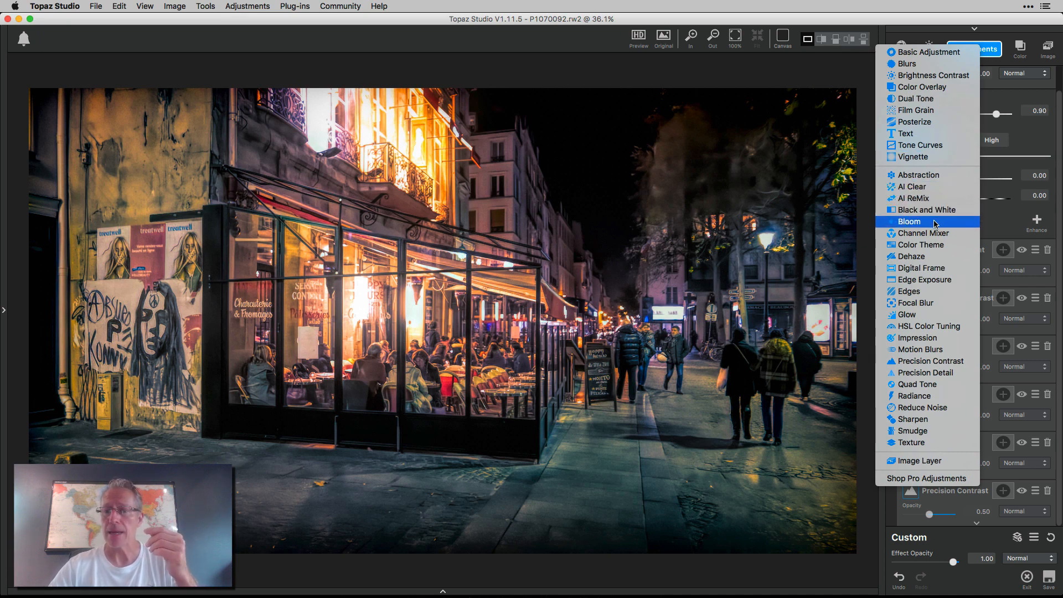
pyautogui.moveTo(934, 279)
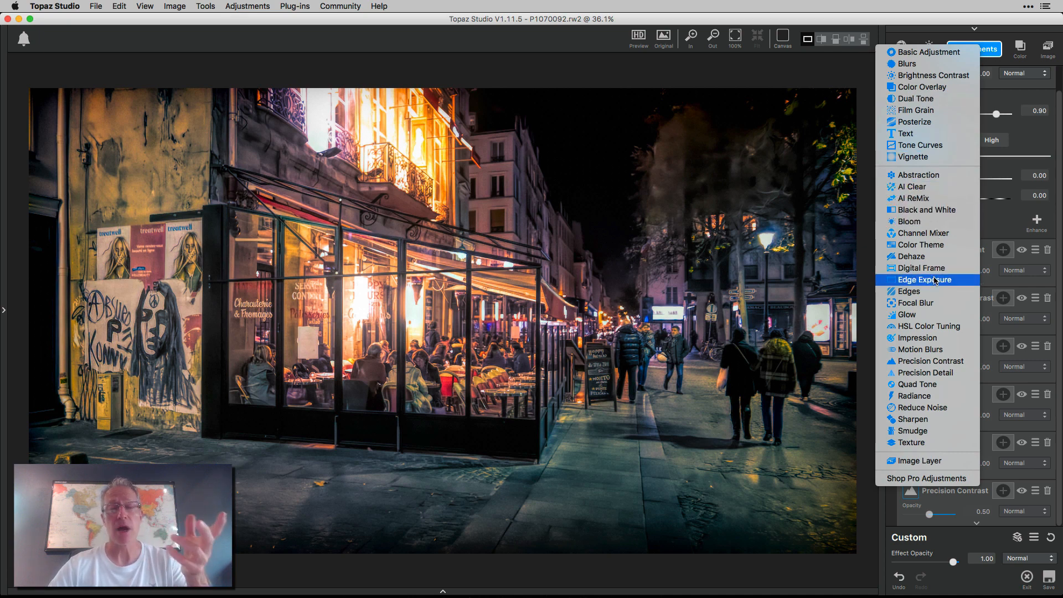
pyautogui.moveTo(923, 315)
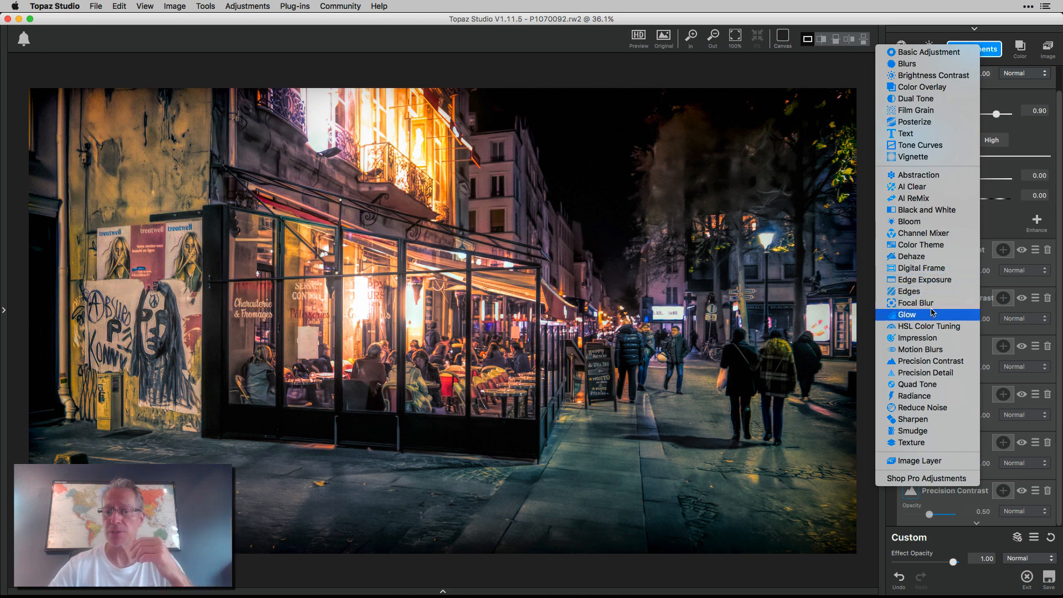
pyautogui.moveTo(931, 361)
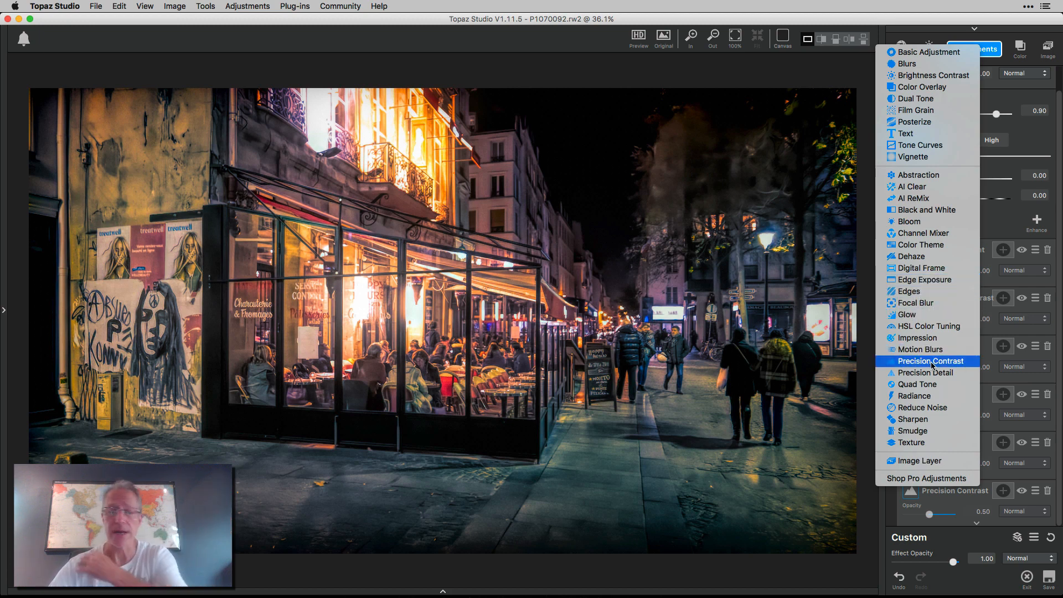